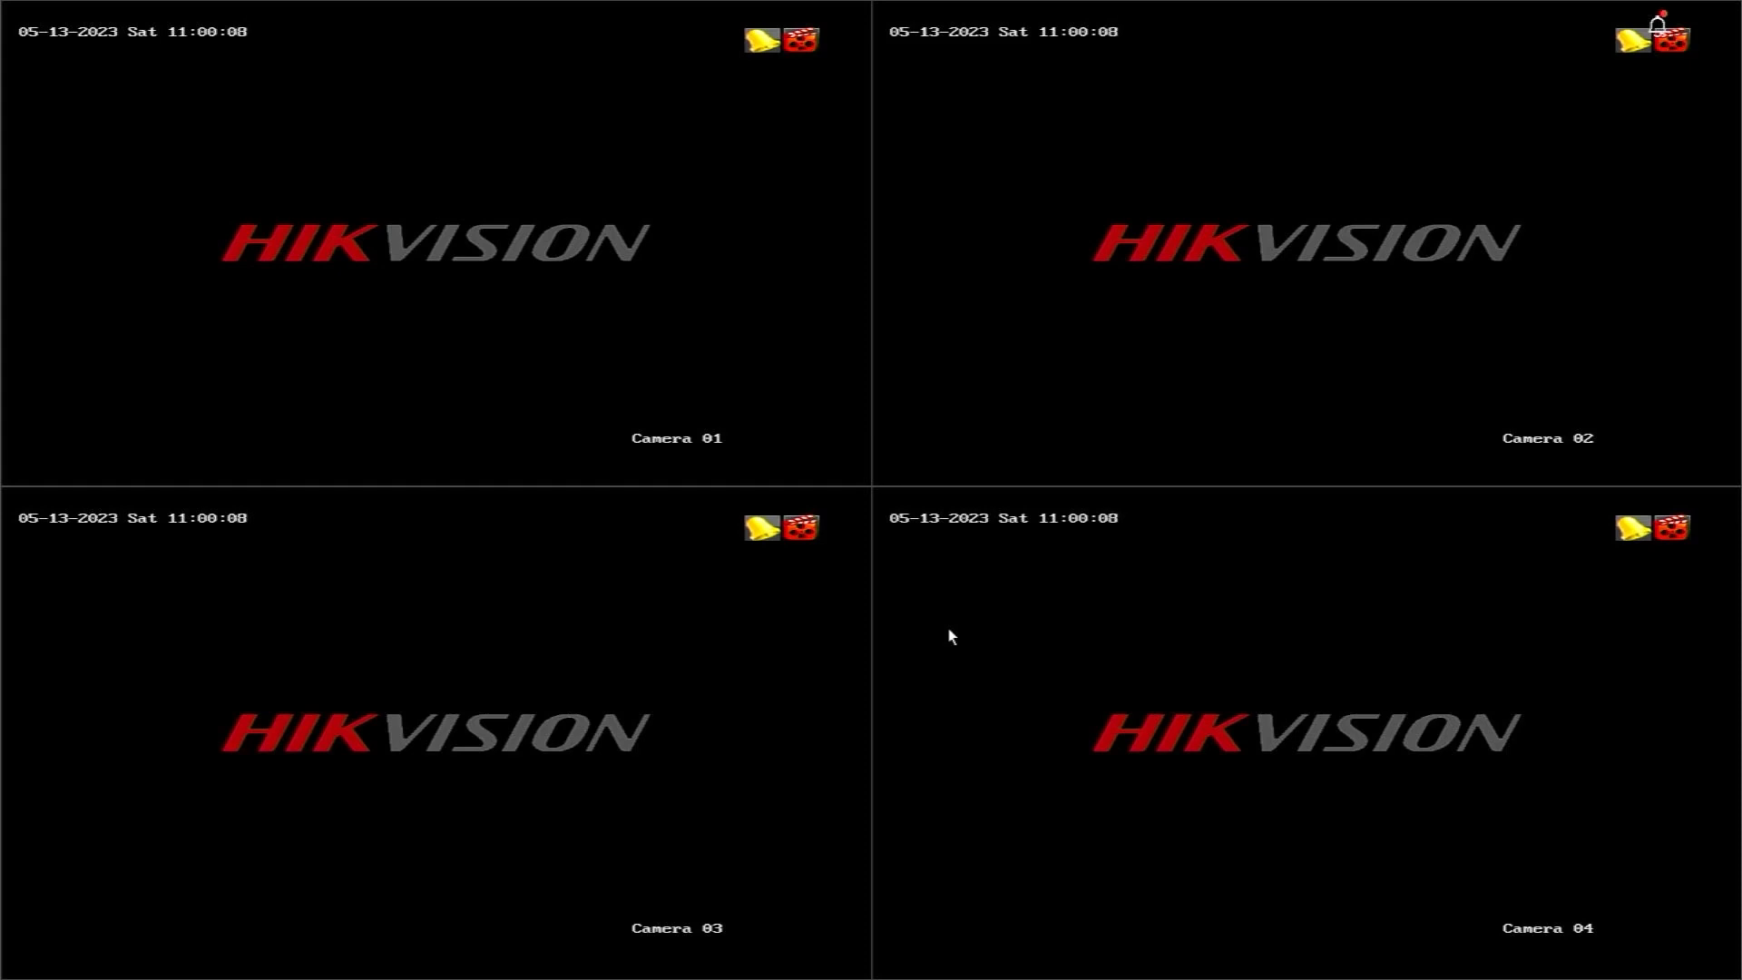
pyautogui.moveTo(827, 380)
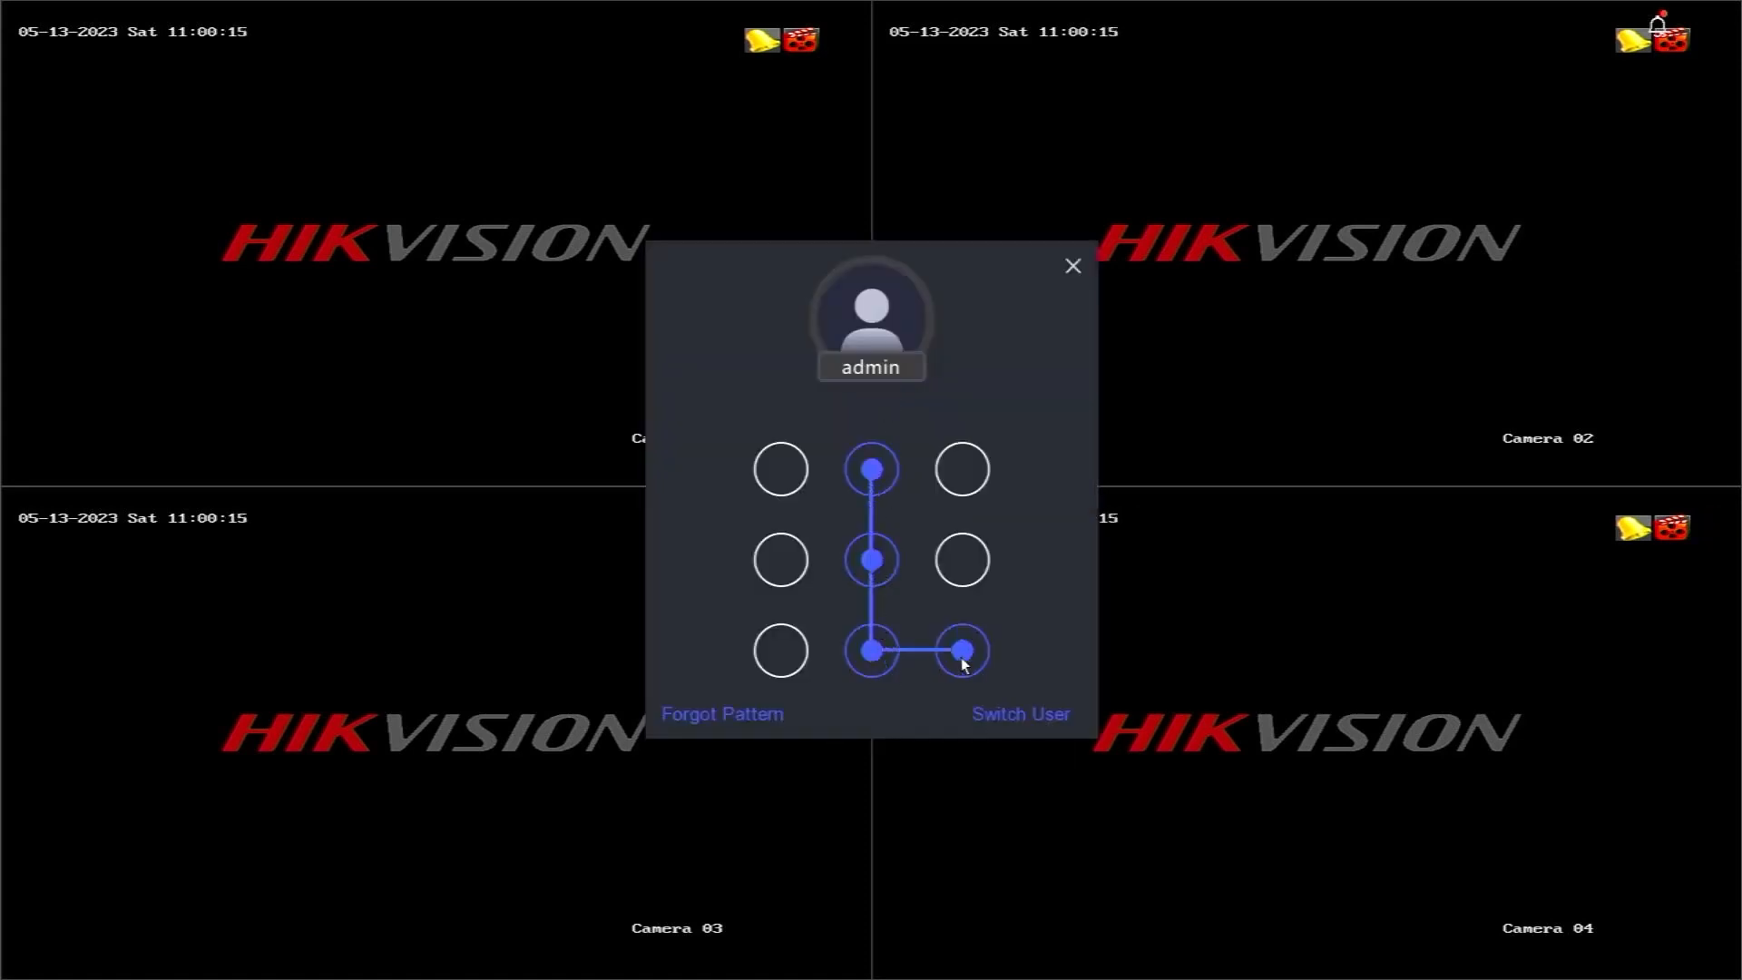
# Finish the admin unlock pattern to reach the main menu over the four-camera live view
pyautogui.click(961, 649)
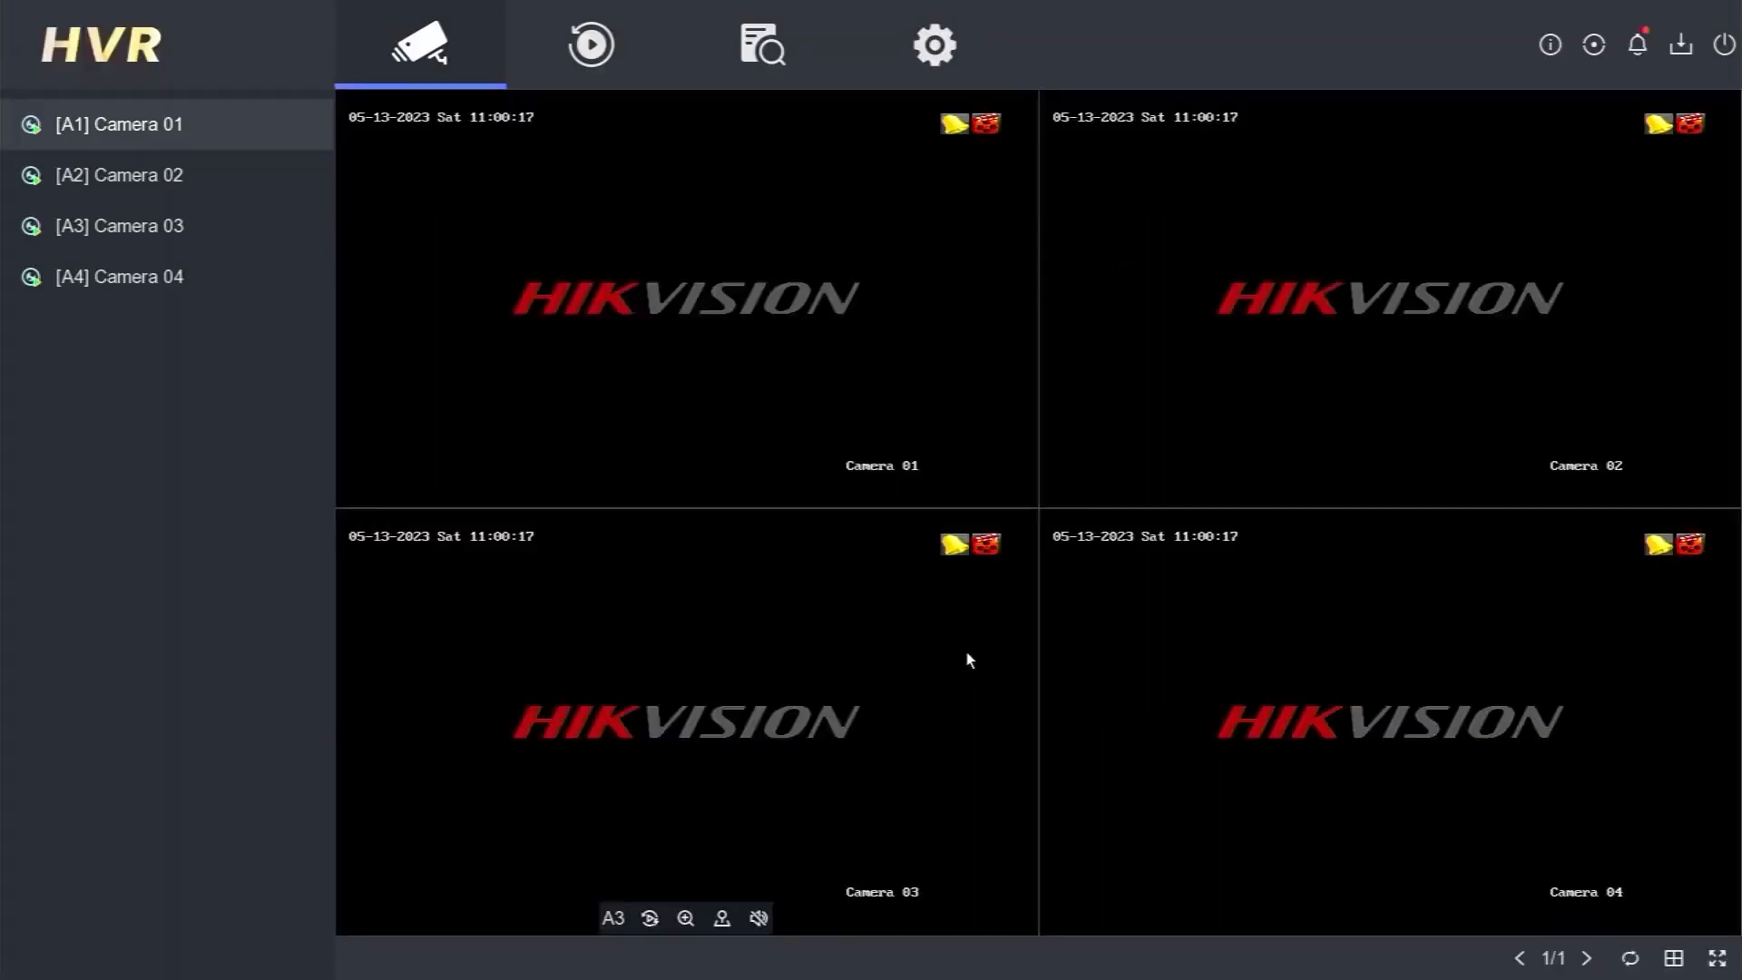
# Go to Configuration > Network > Platform Access to view the Offline Hik-Connect status
pyautogui.click(934, 45)
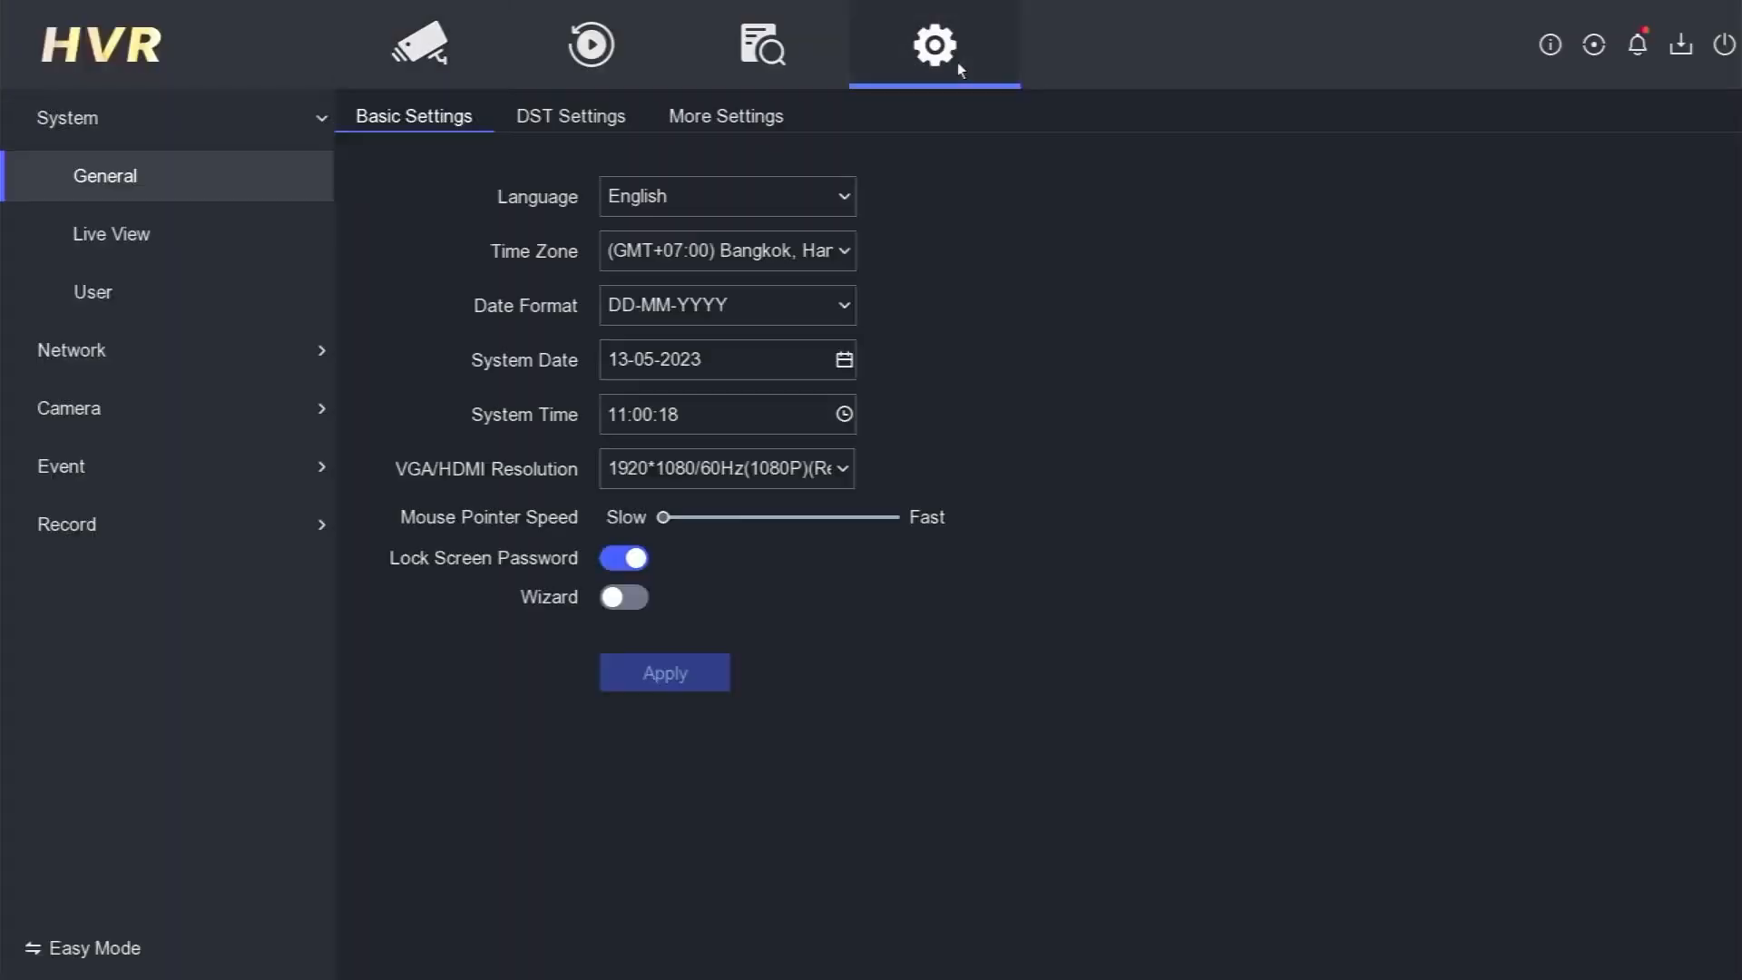
pyautogui.click(71, 350)
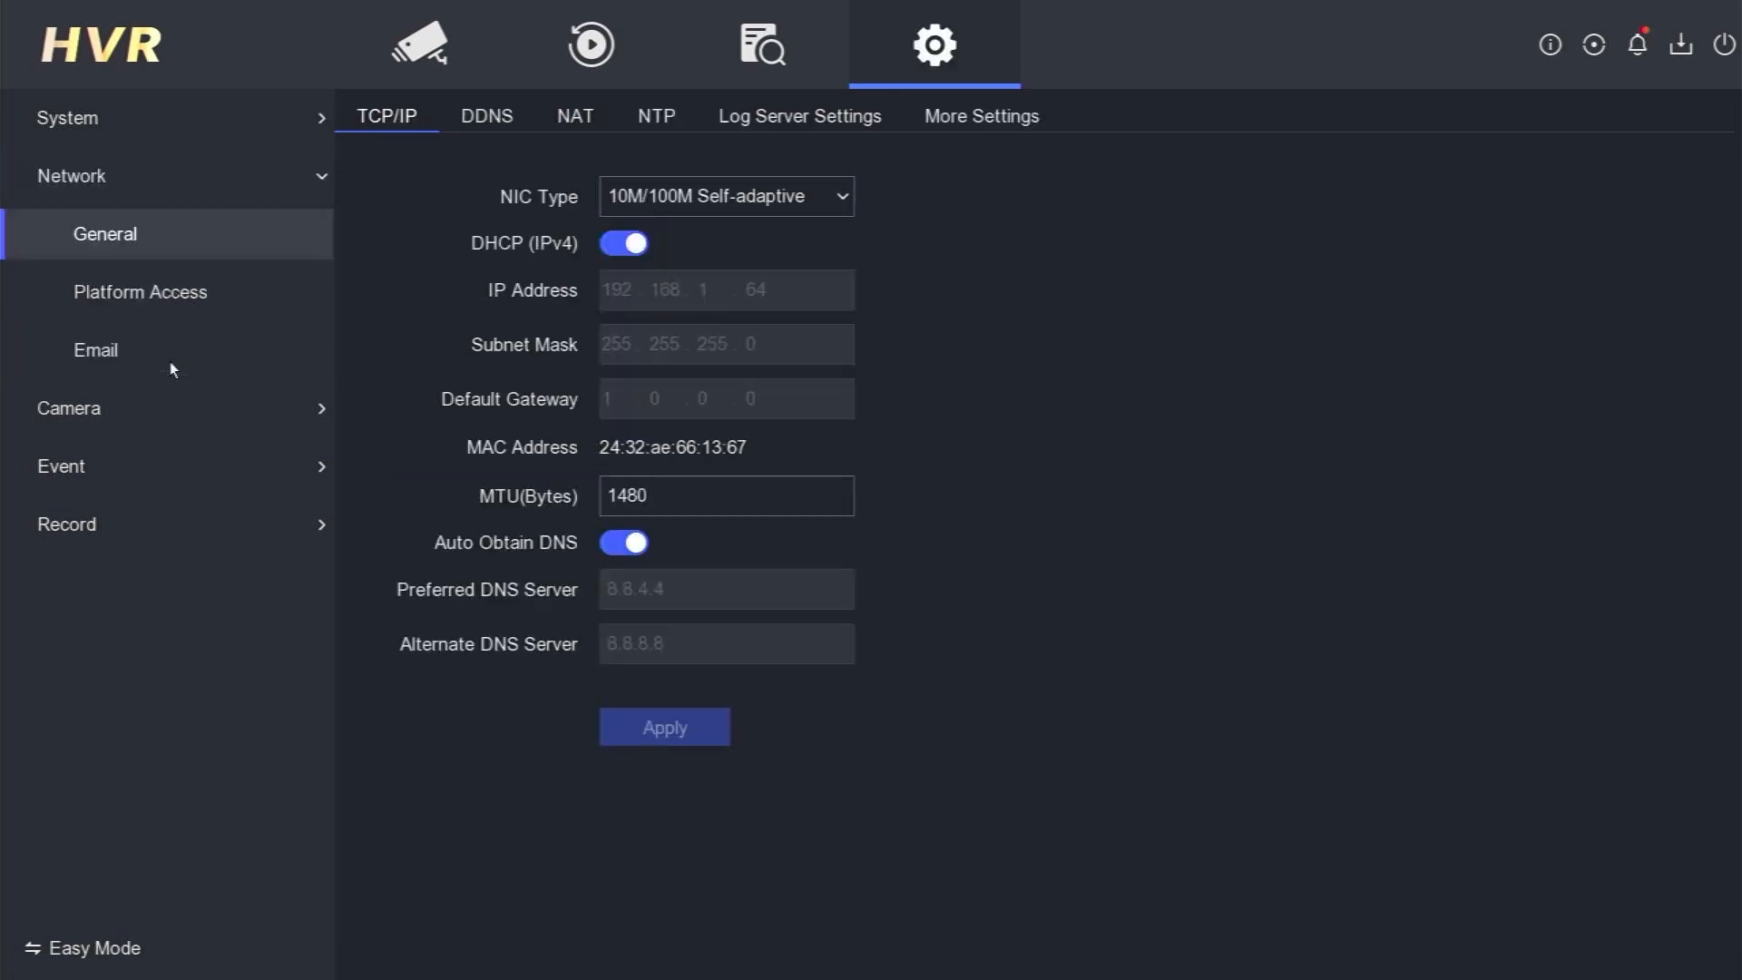
pyautogui.click(140, 292)
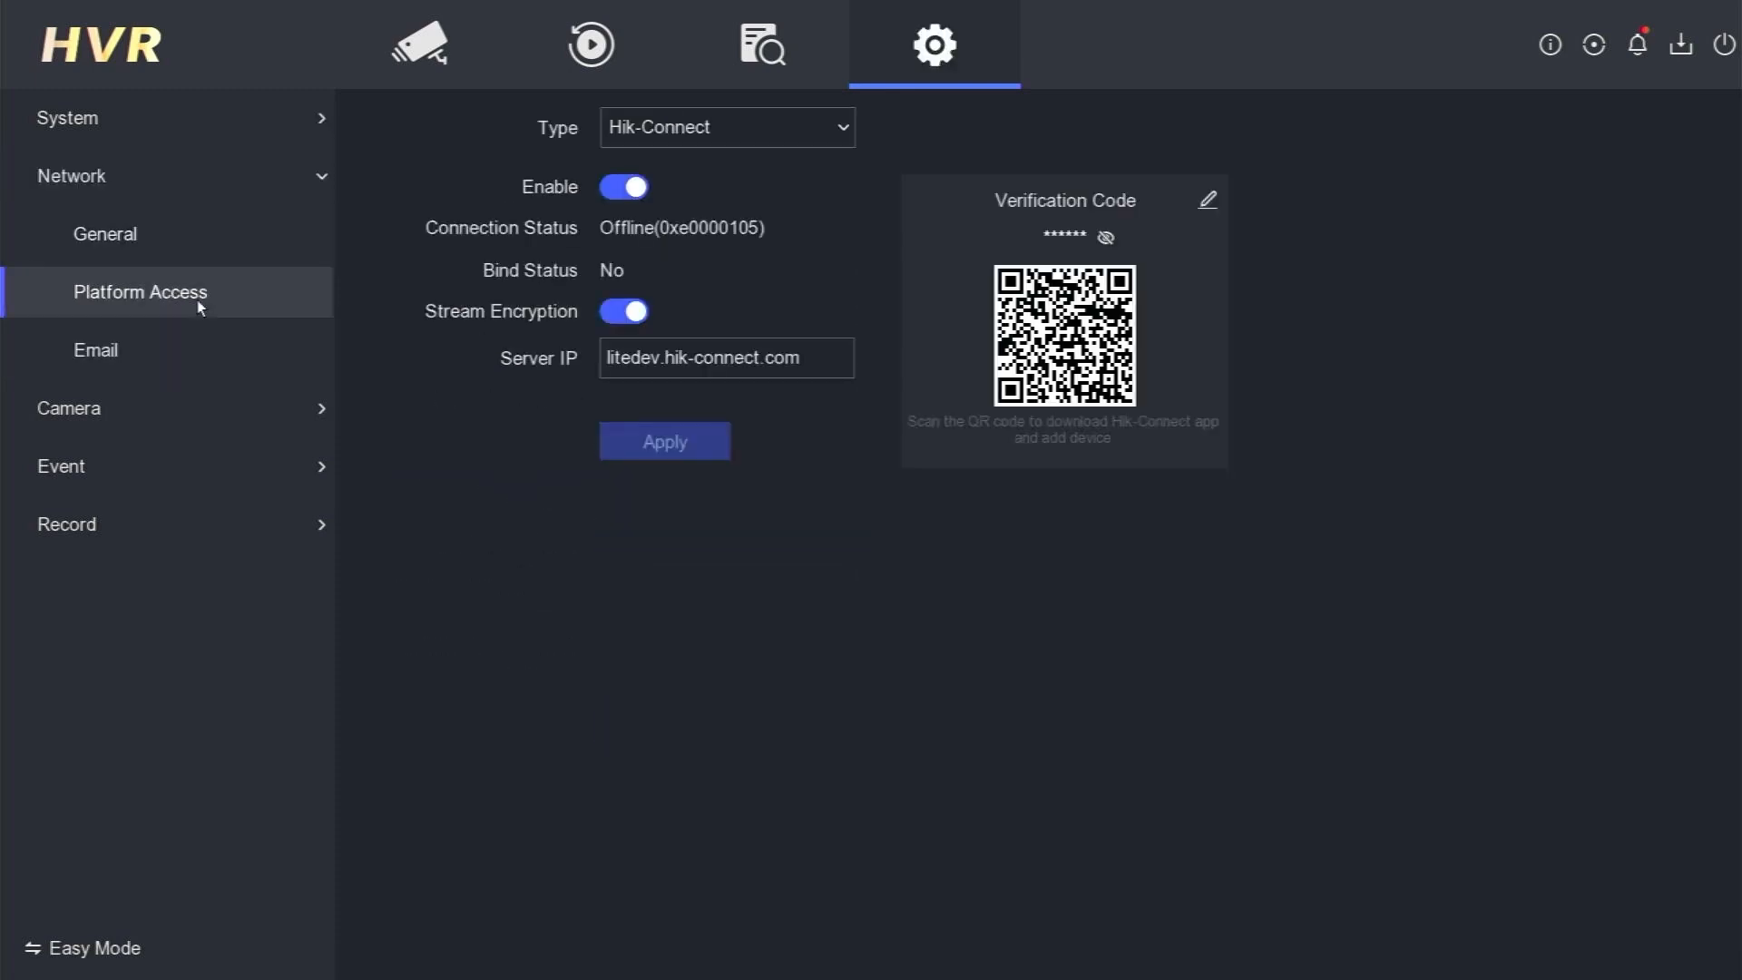
pyautogui.moveTo(479, 236)
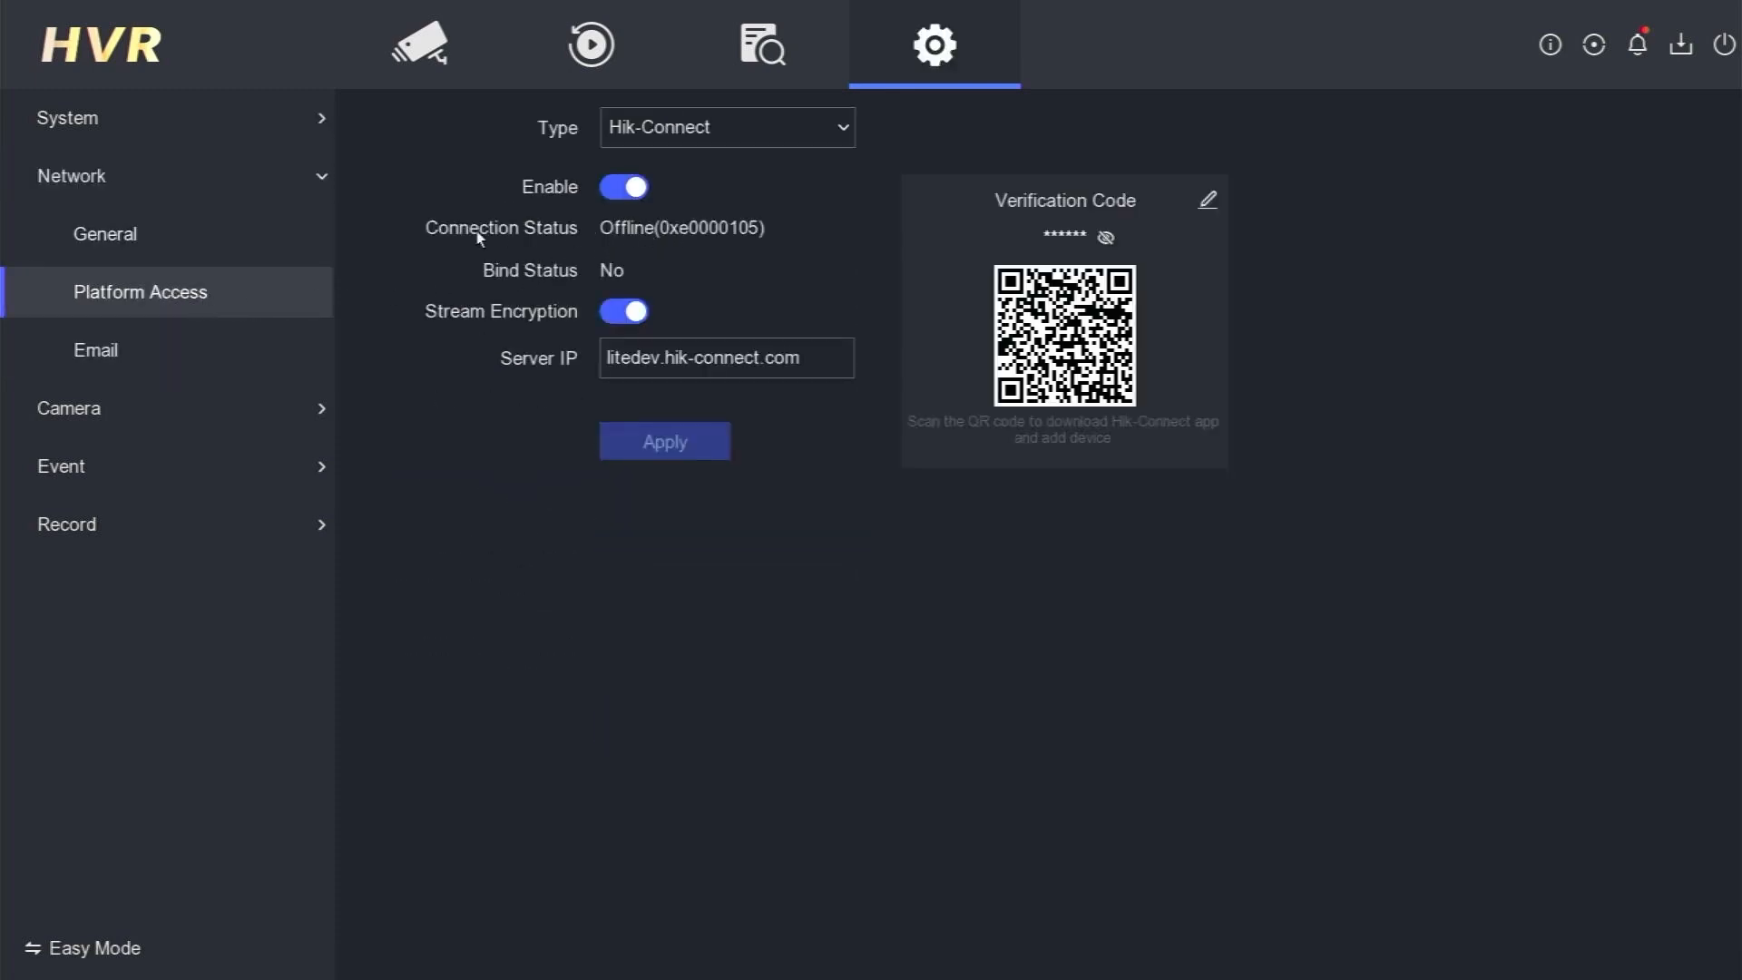
pyautogui.moveTo(605, 229)
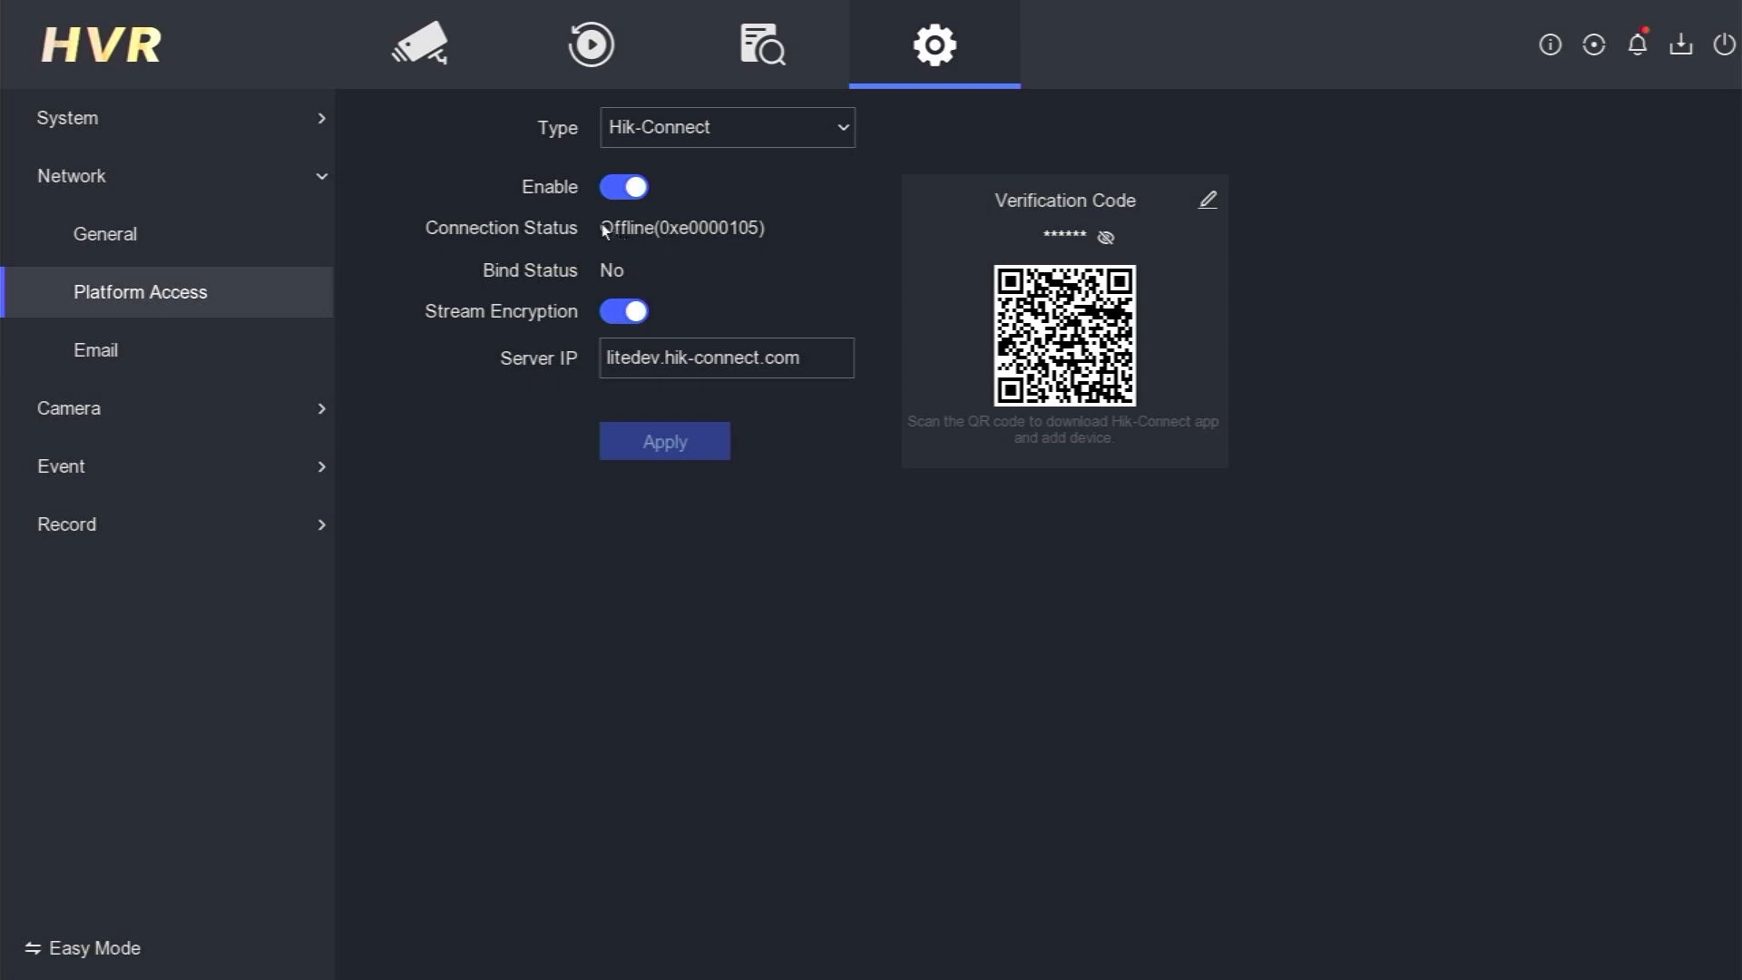
pyautogui.moveTo(764, 264)
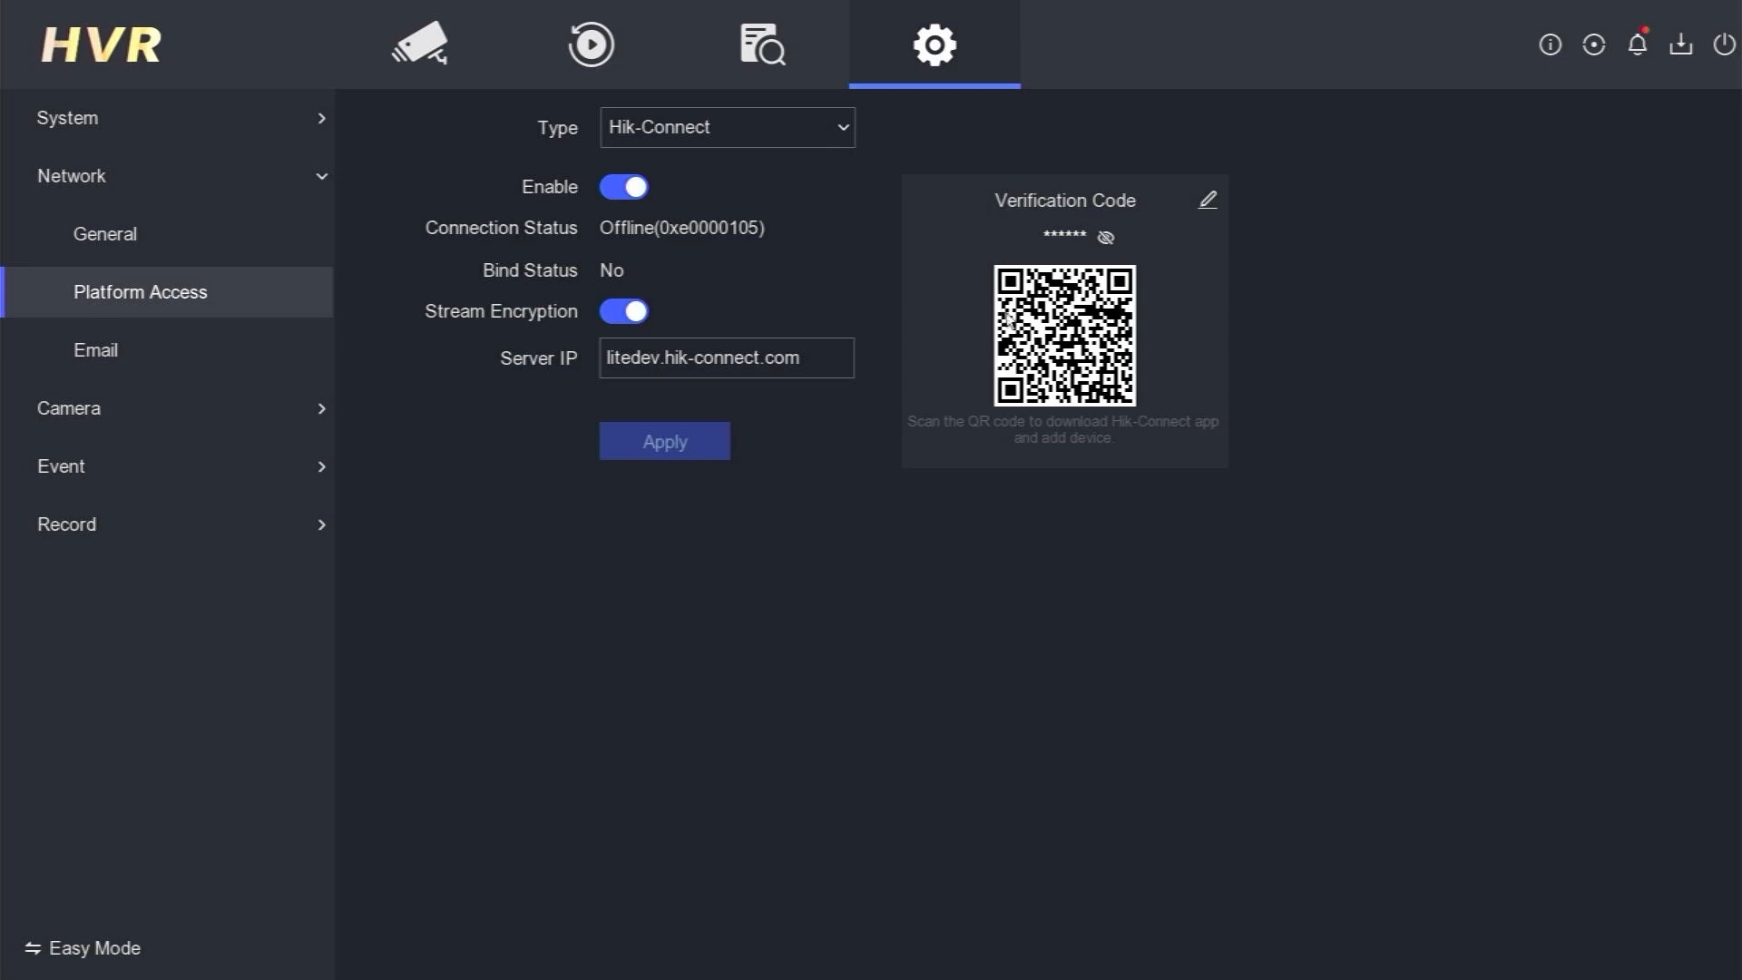
pyautogui.moveTo(141, 182)
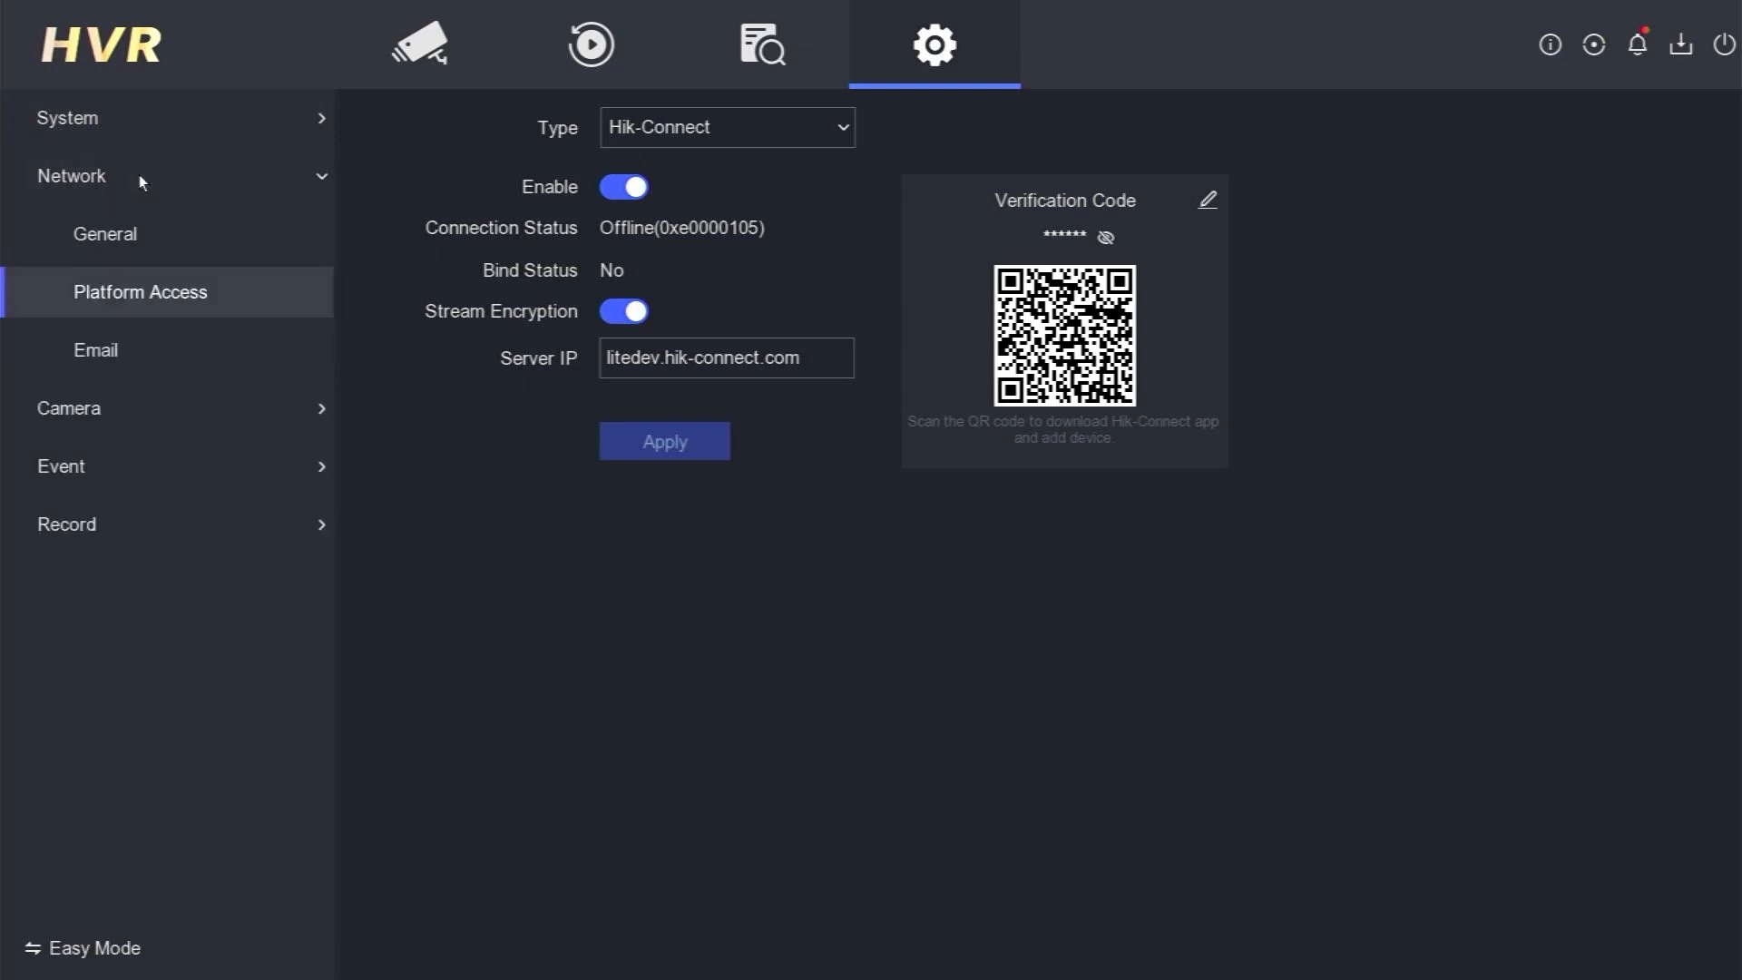
# Return to Network > General to view the TCP/IP settings with DHCP enabled
pyautogui.click(104, 233)
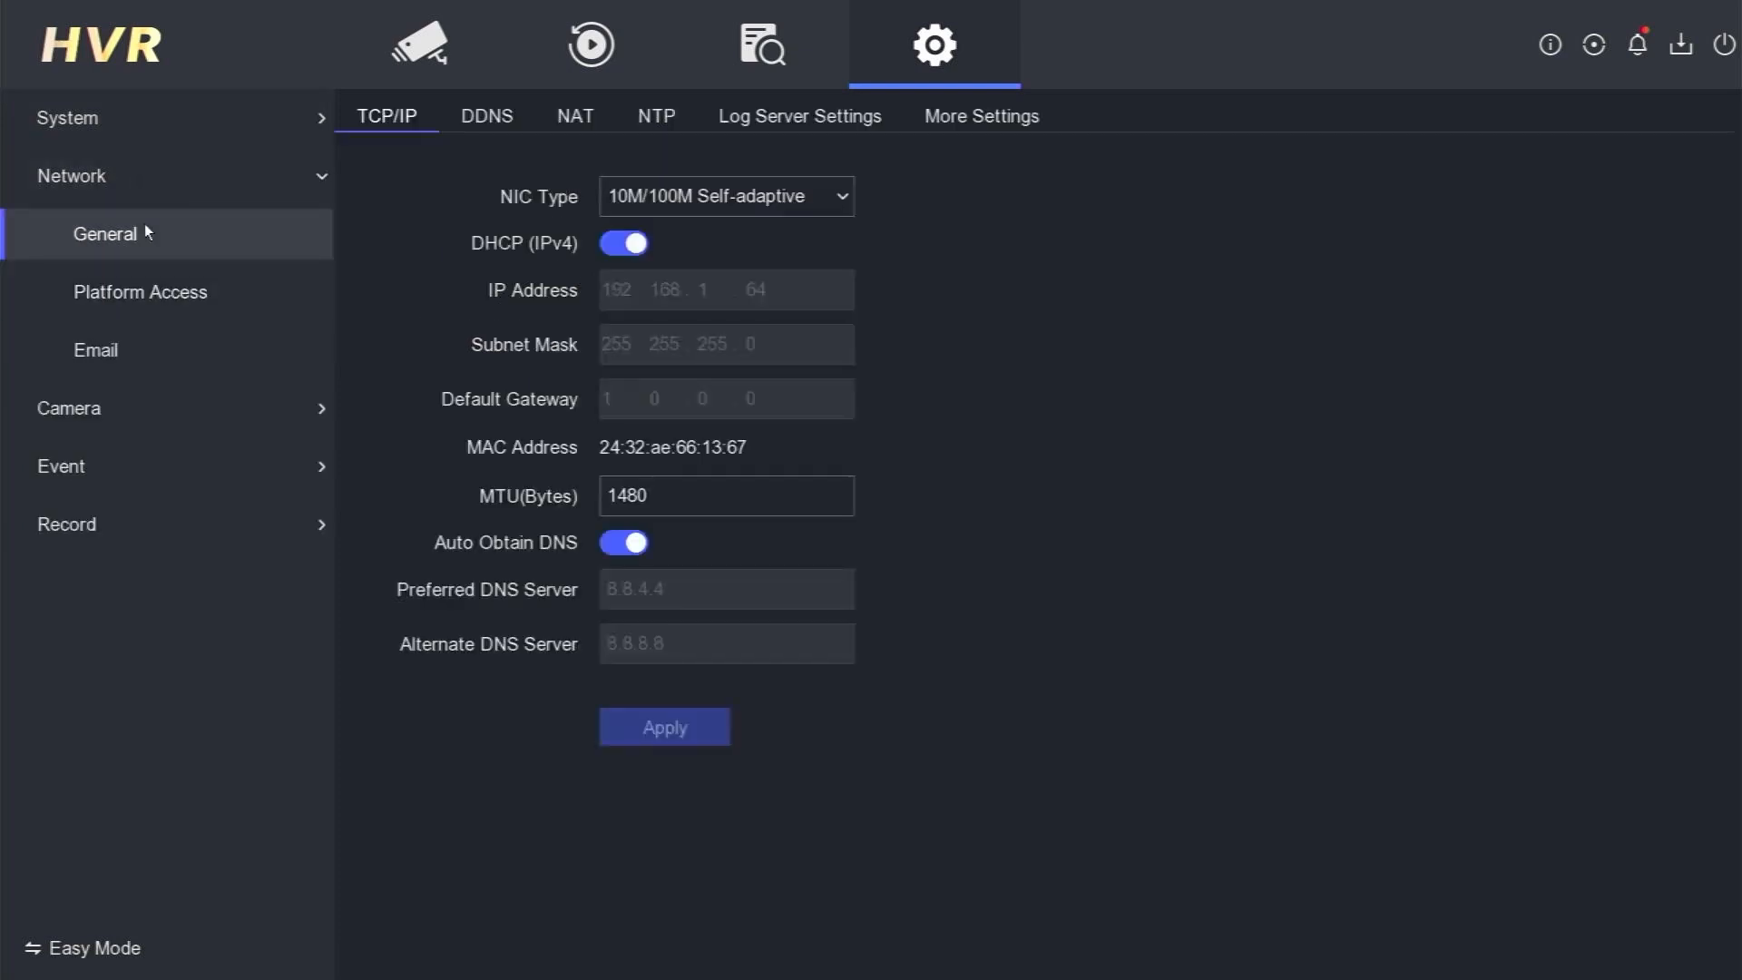
pyautogui.moveTo(536, 296)
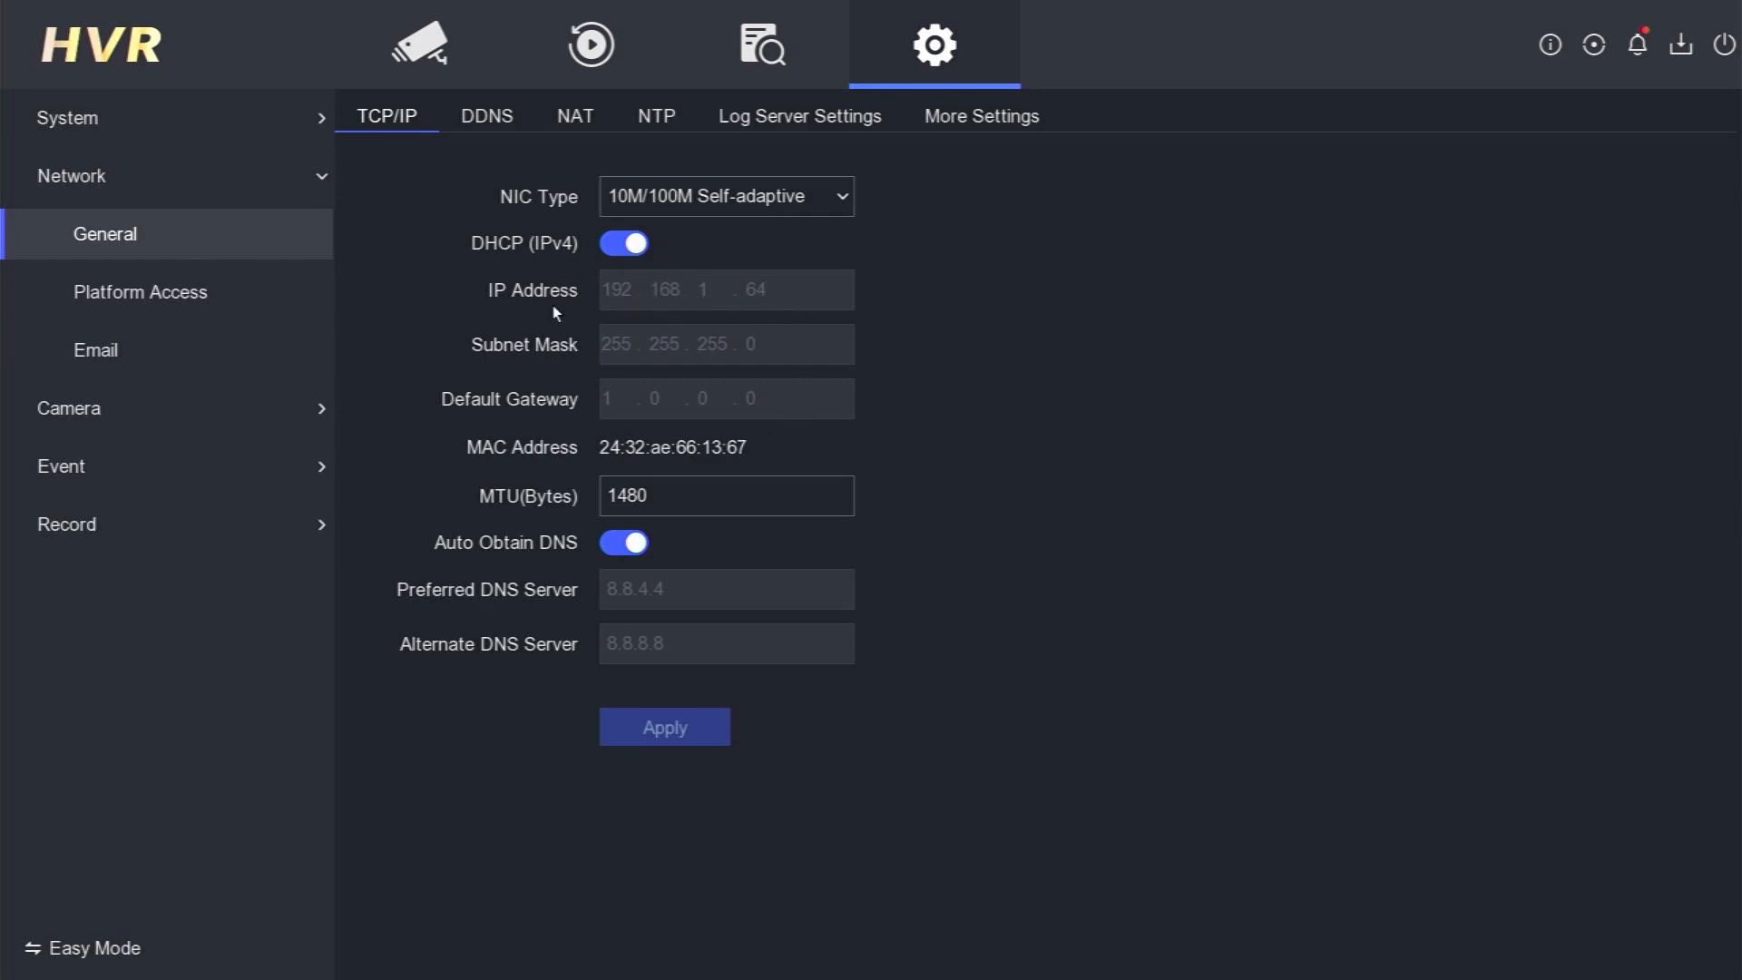
pyautogui.moveTo(702, 290)
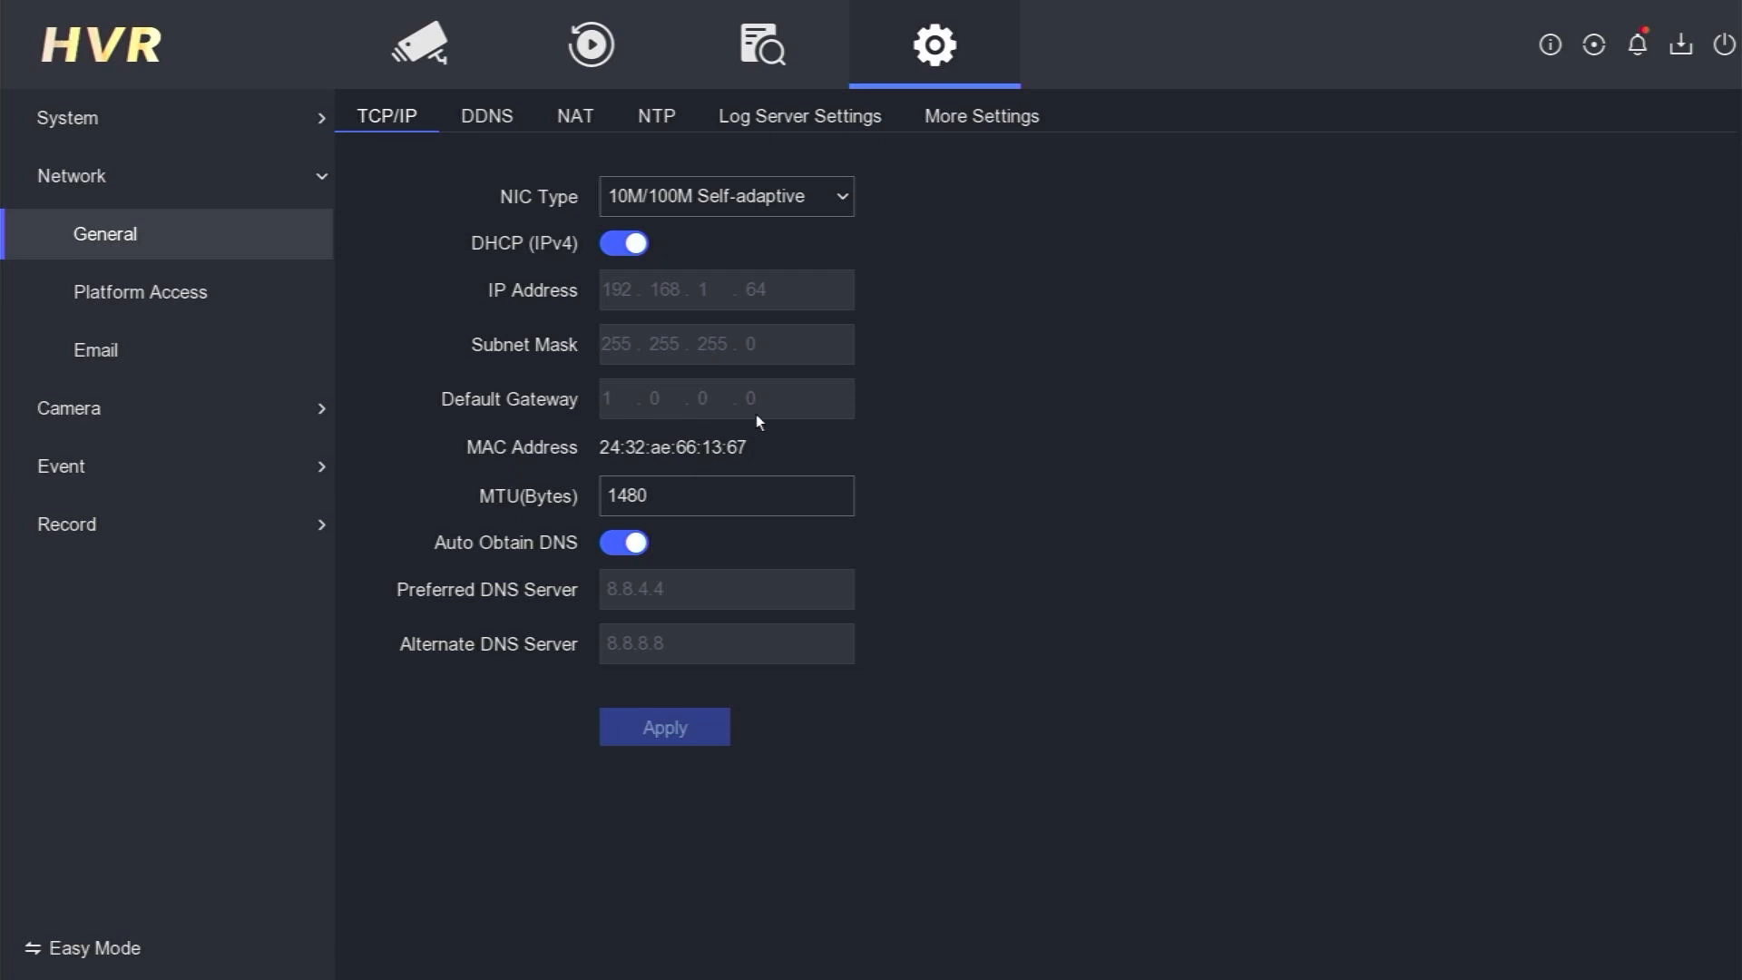
pyautogui.moveTo(628, 433)
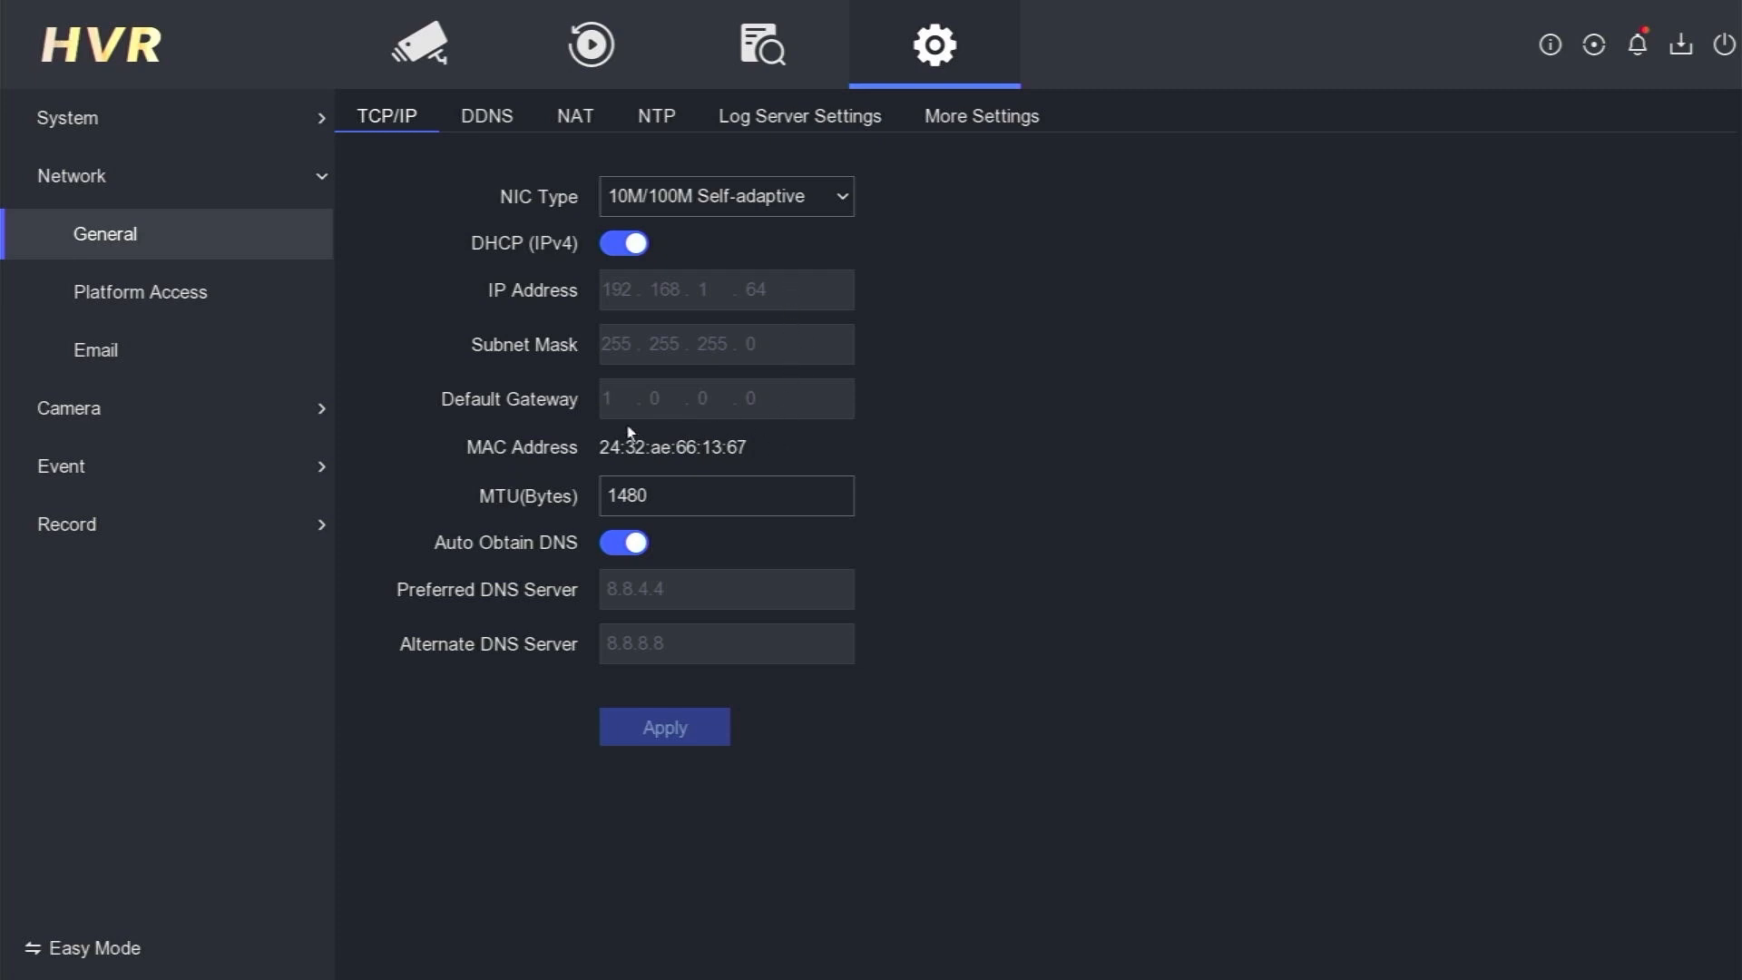
pyautogui.moveTo(826, 294)
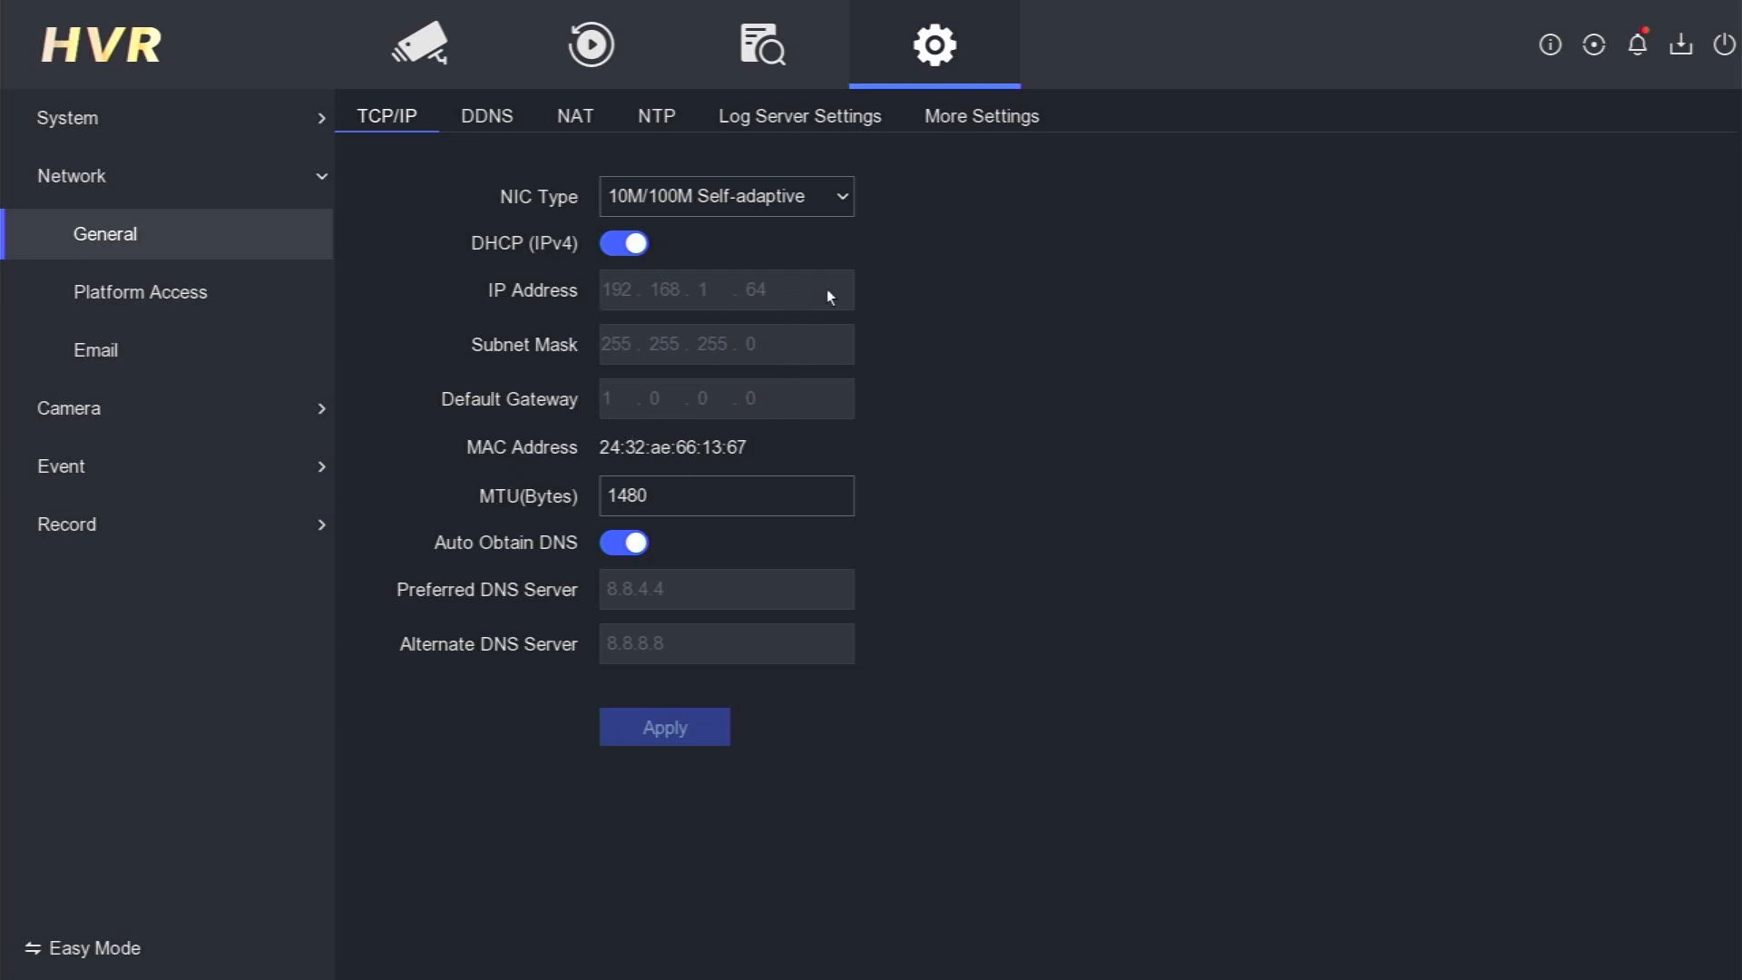
# Change the NIC type from 10M/100M Self-adaptive to 100M Full-duplex
pyautogui.click(726, 196)
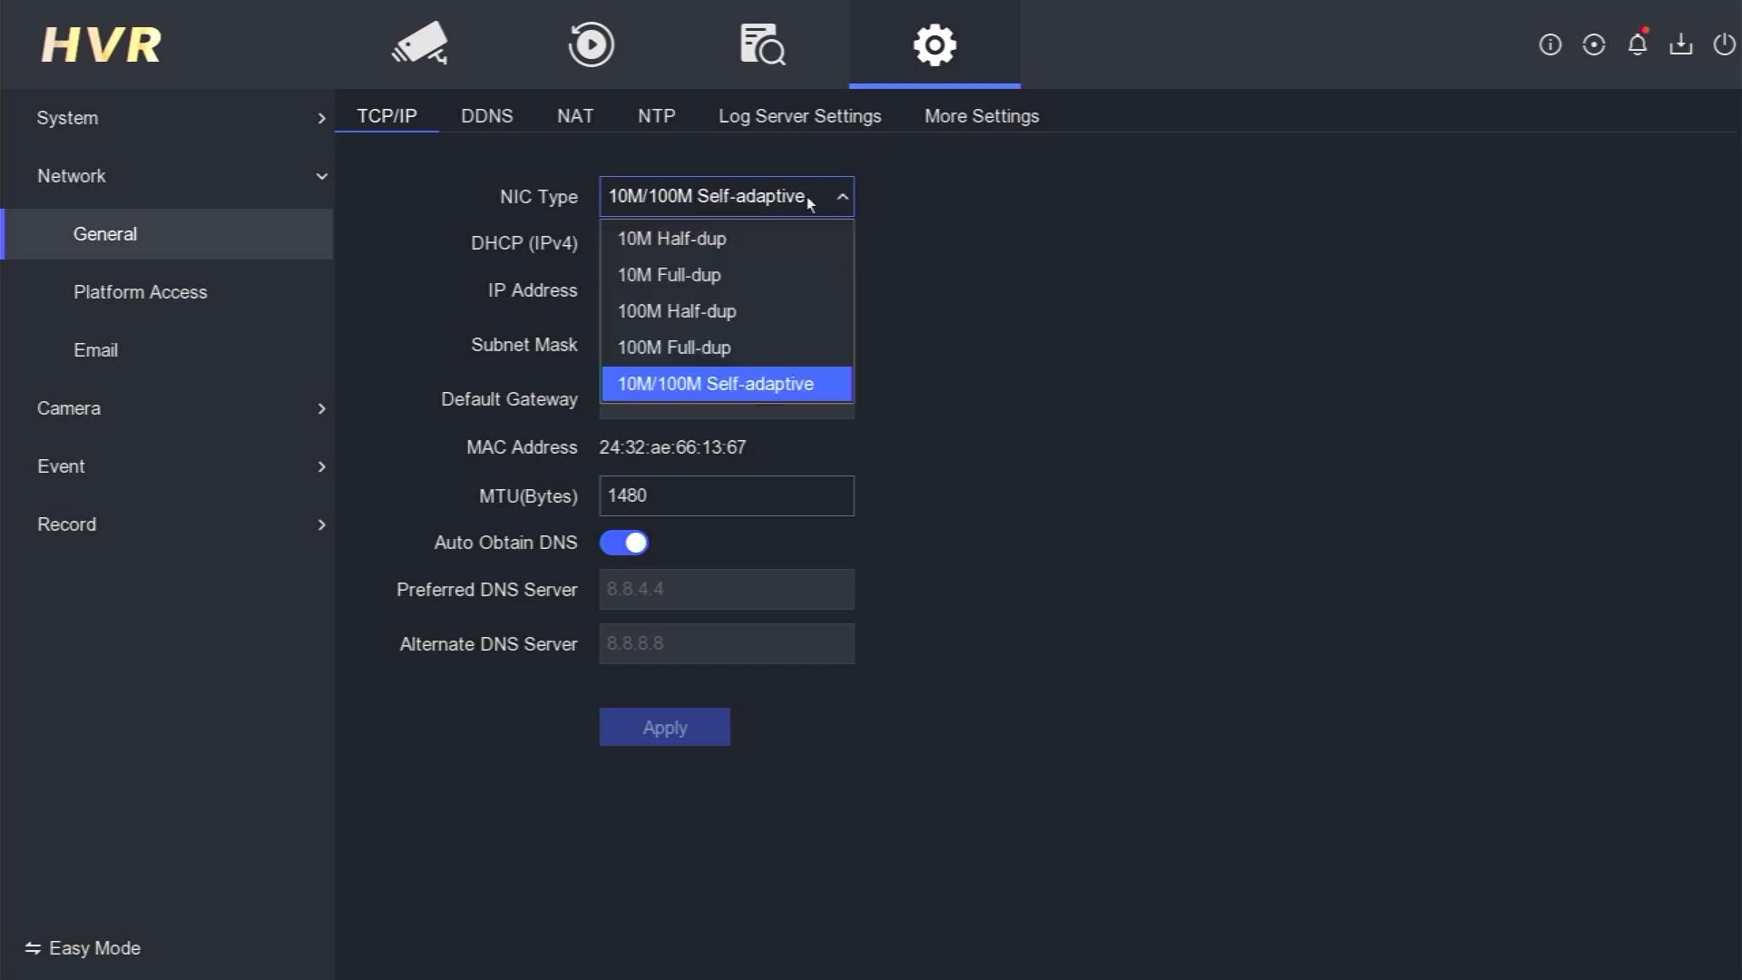
pyautogui.moveTo(753, 224)
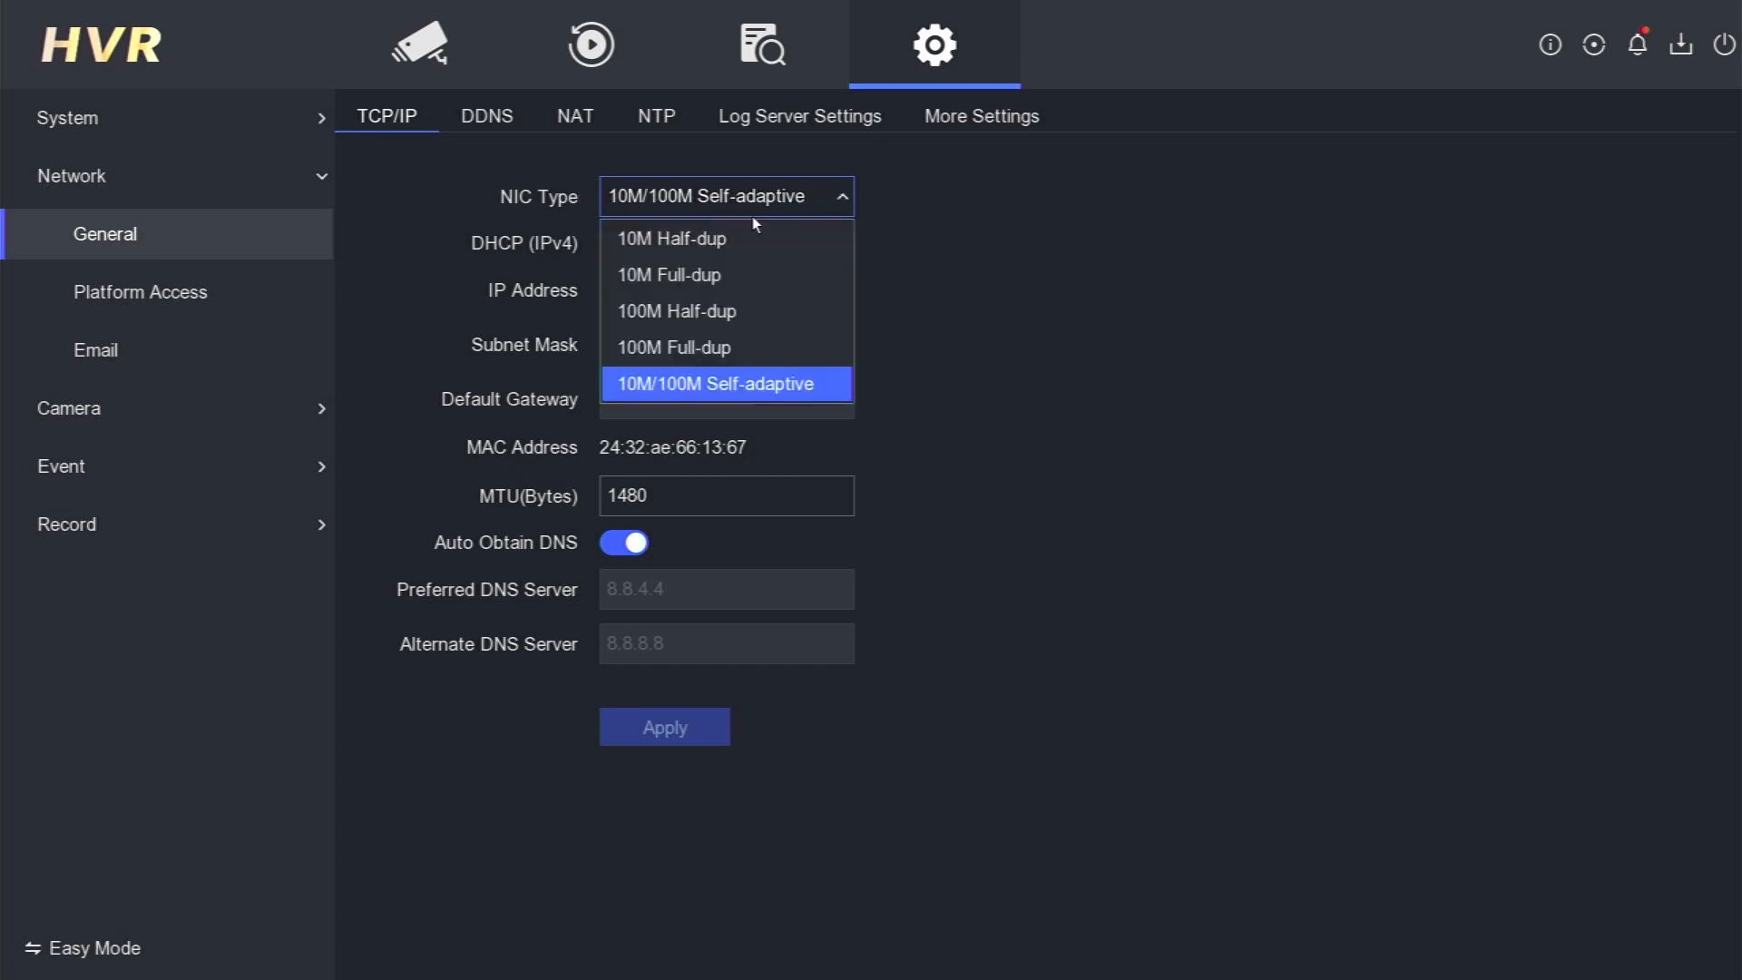
pyautogui.moveTo(719, 348)
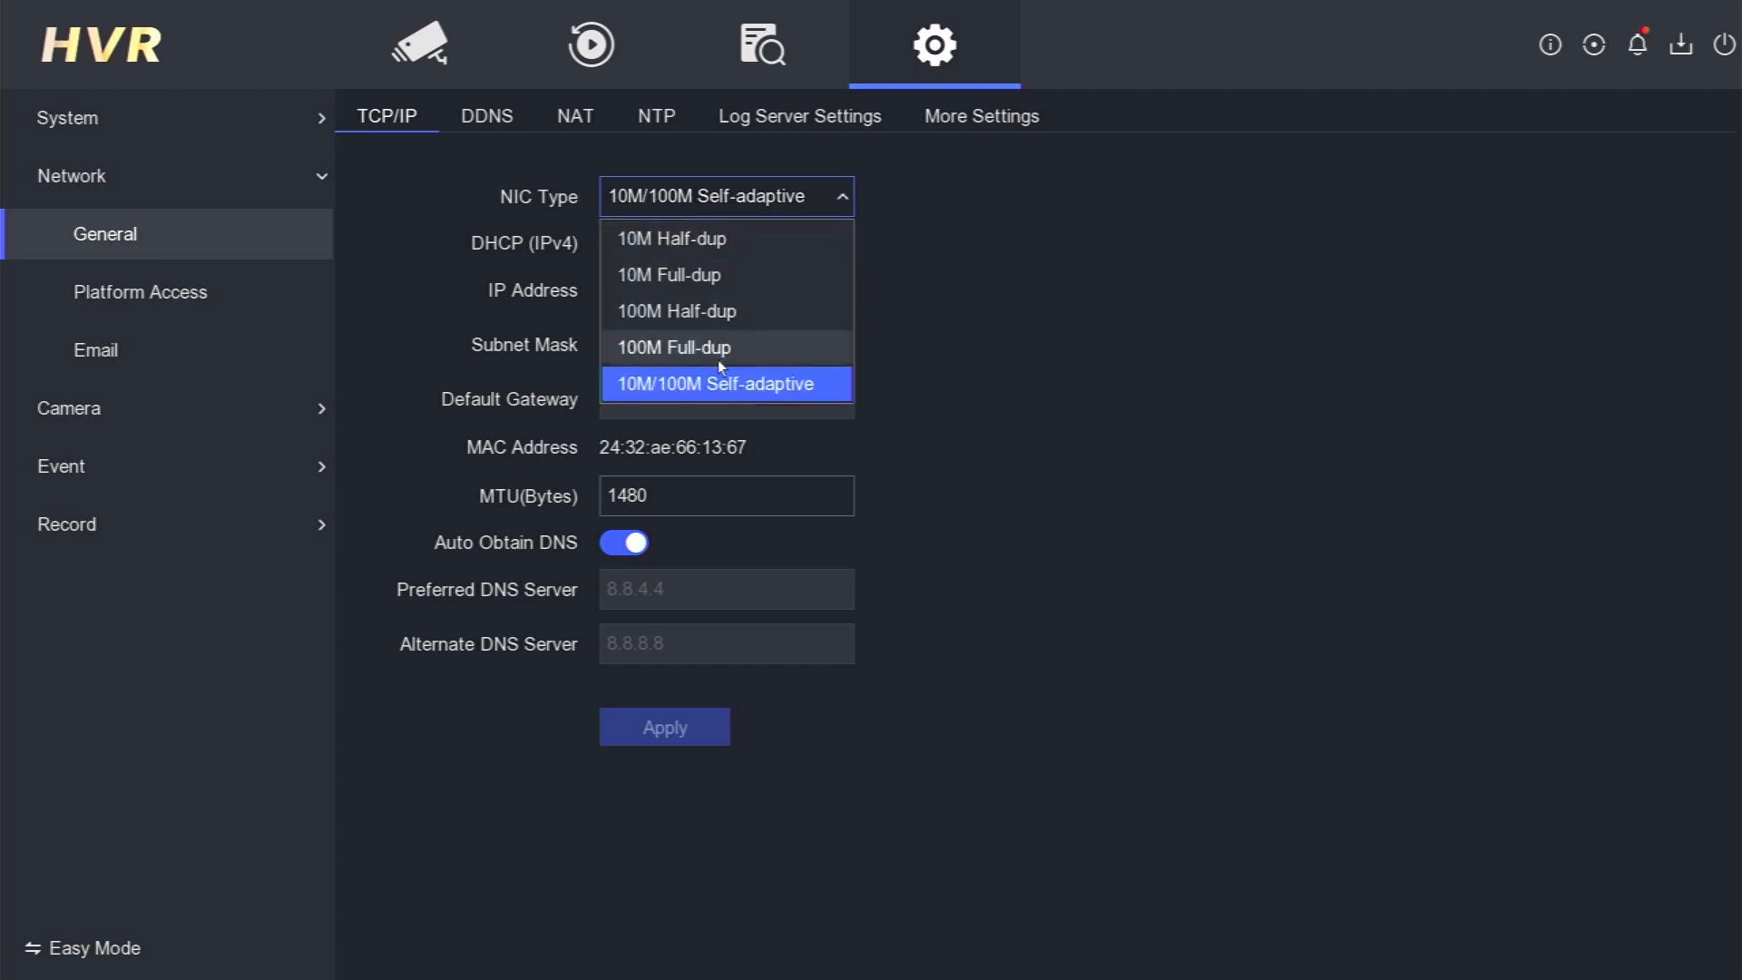
pyautogui.moveTo(663, 359)
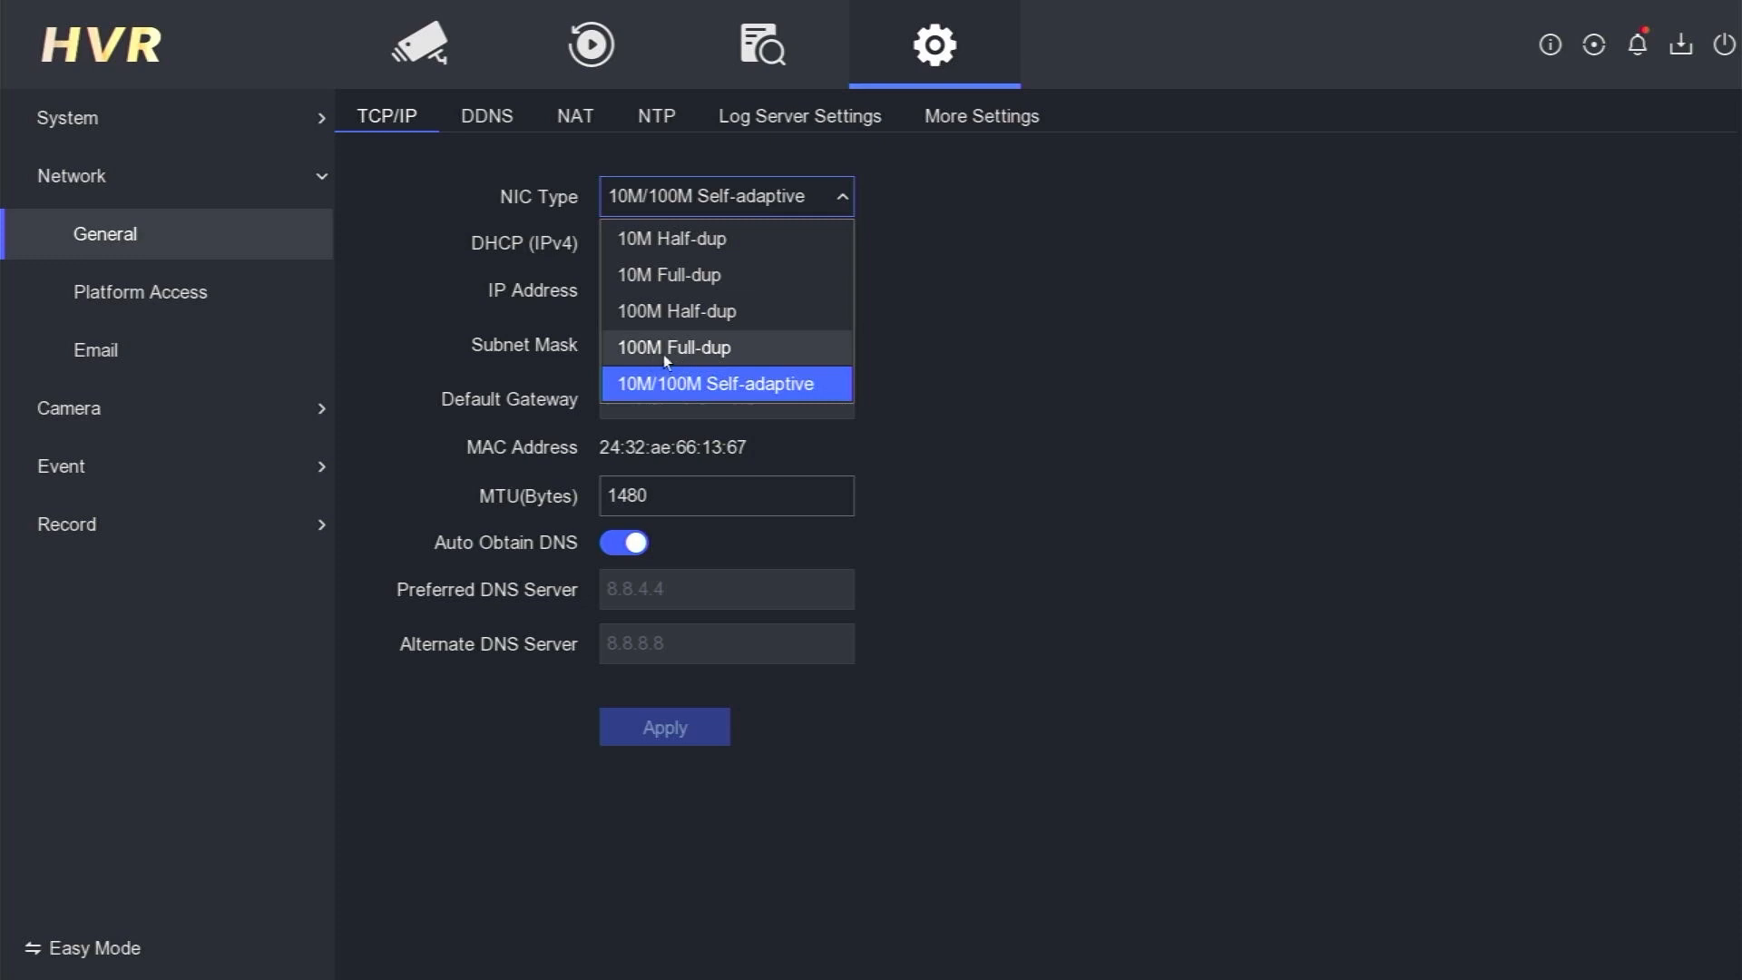
pyautogui.click(672, 346)
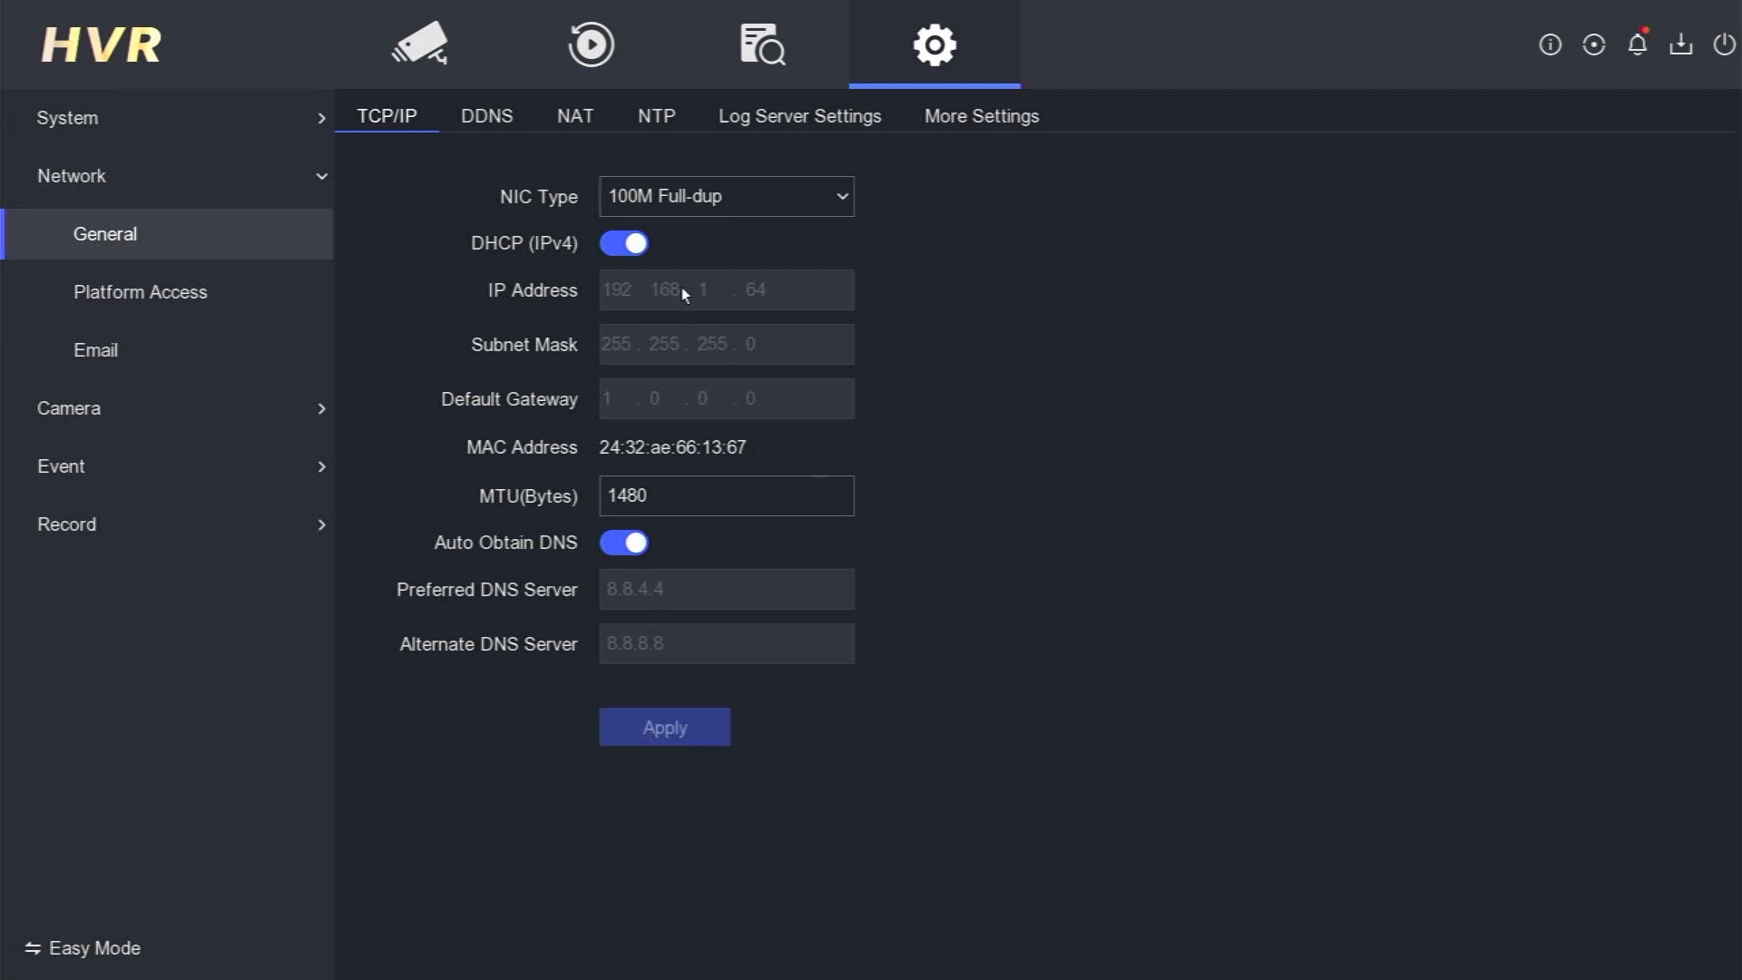
pyautogui.moveTo(709, 305)
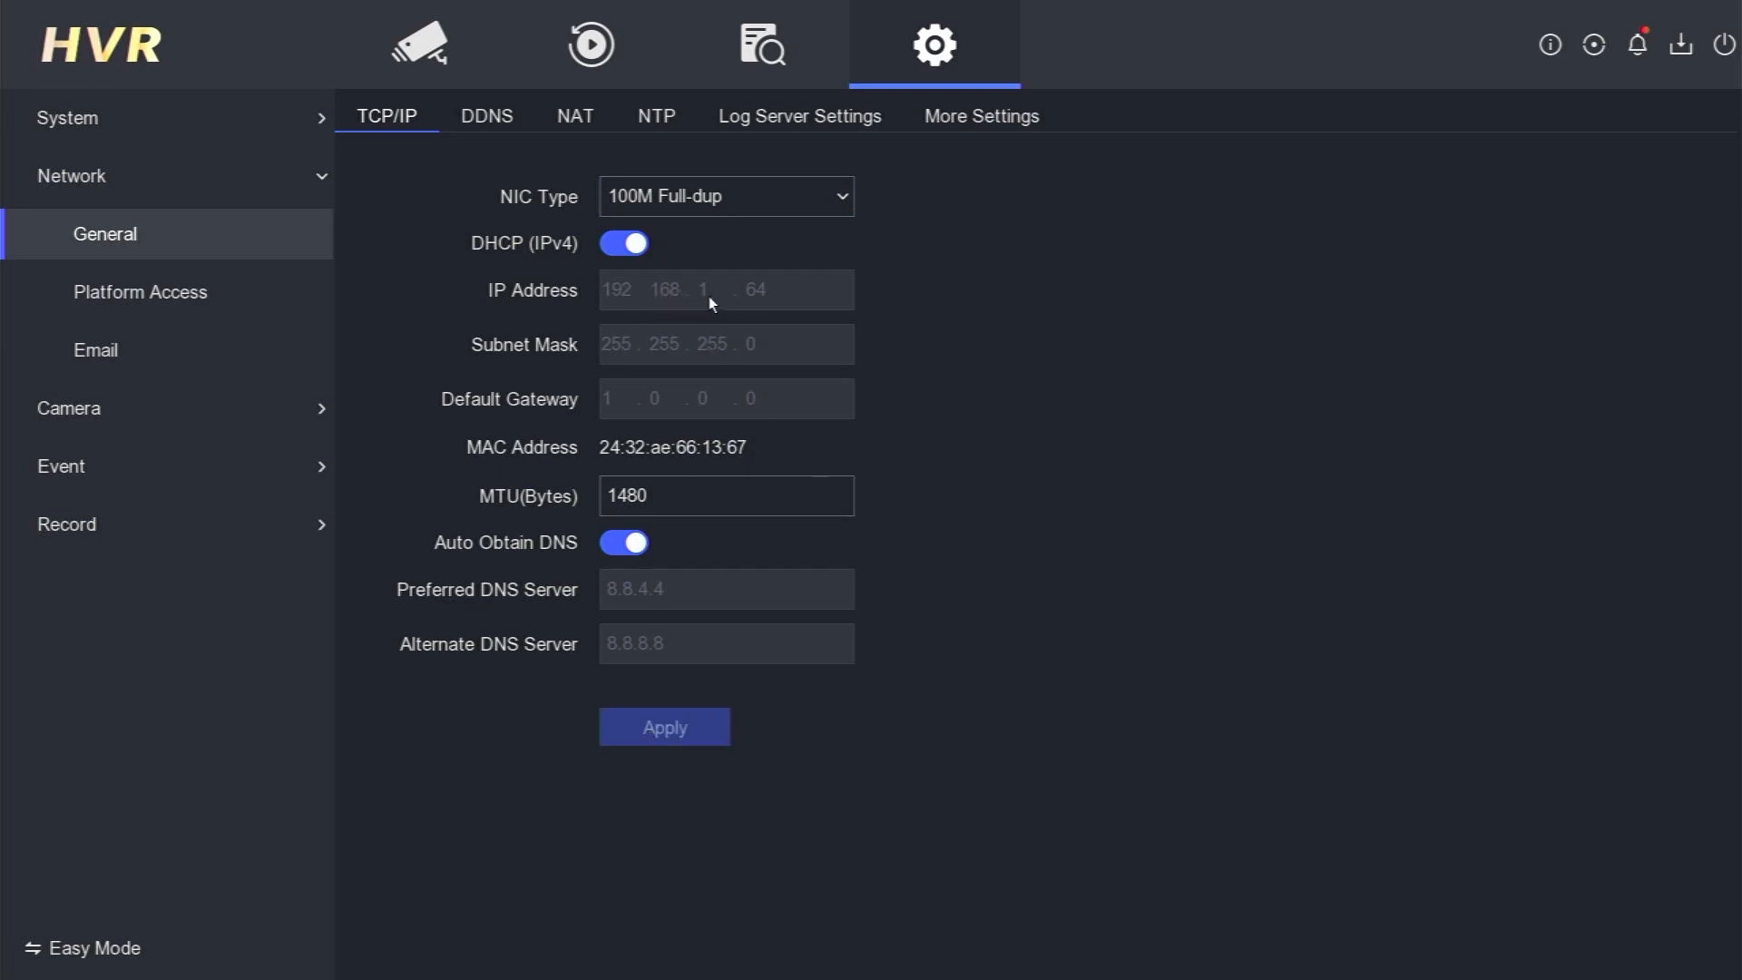
pyautogui.click(574, 115)
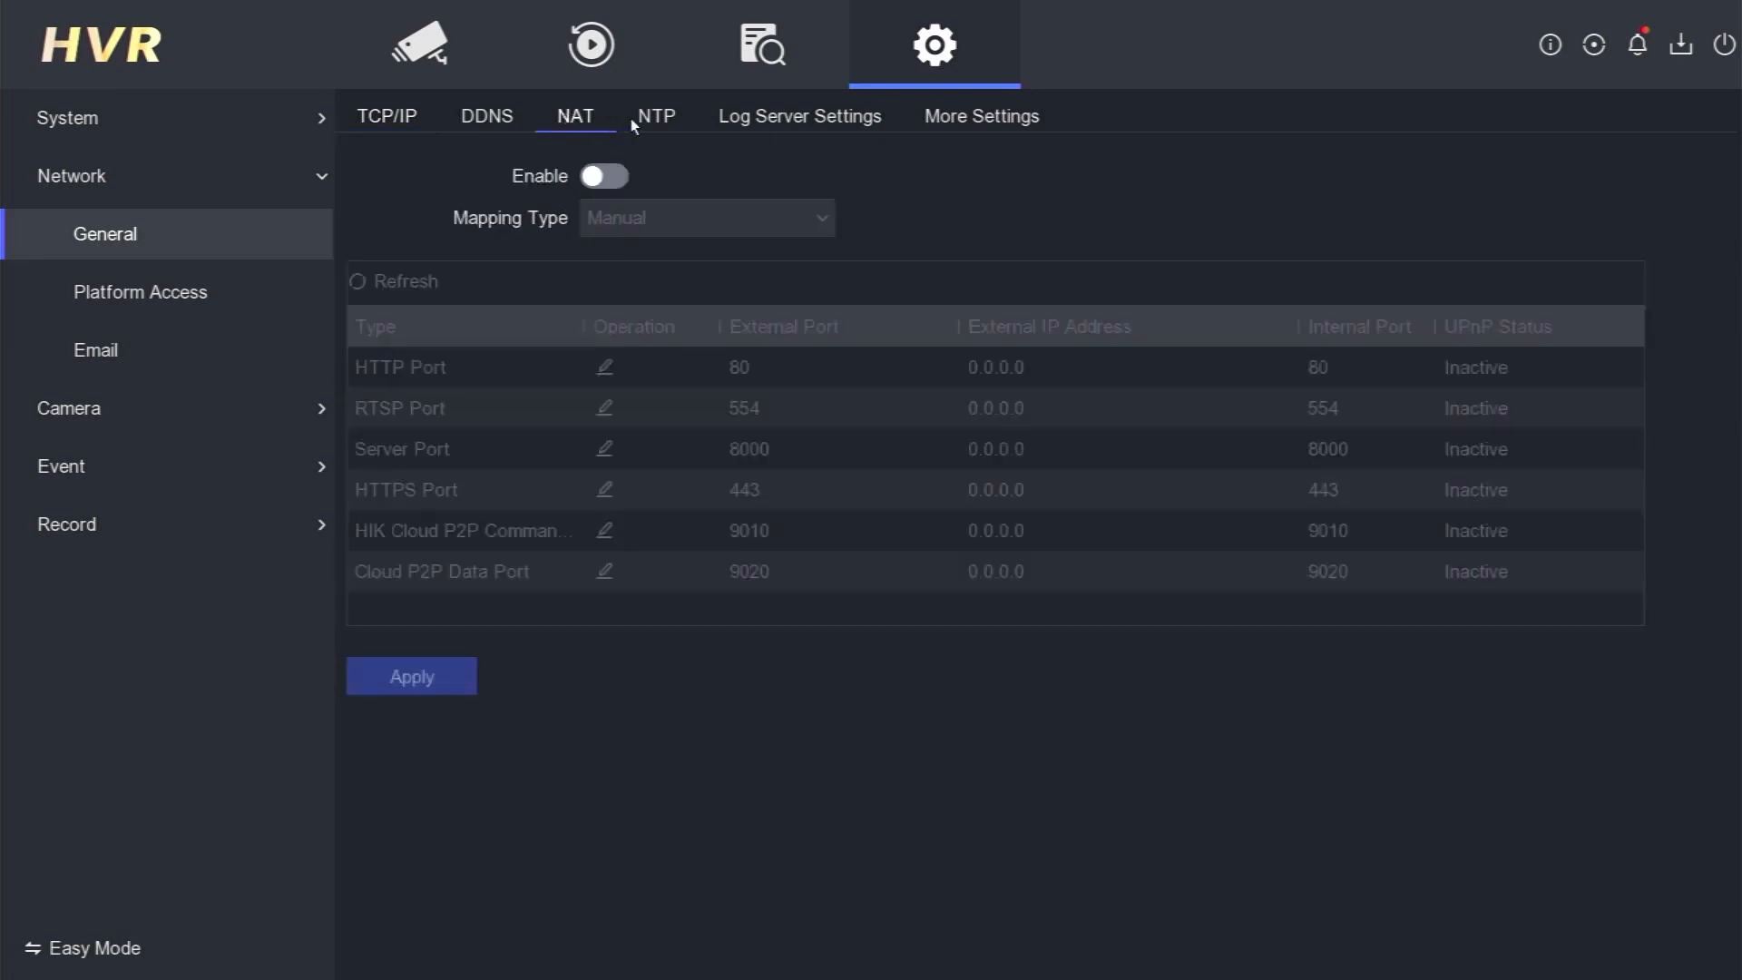
pyautogui.click(485, 115)
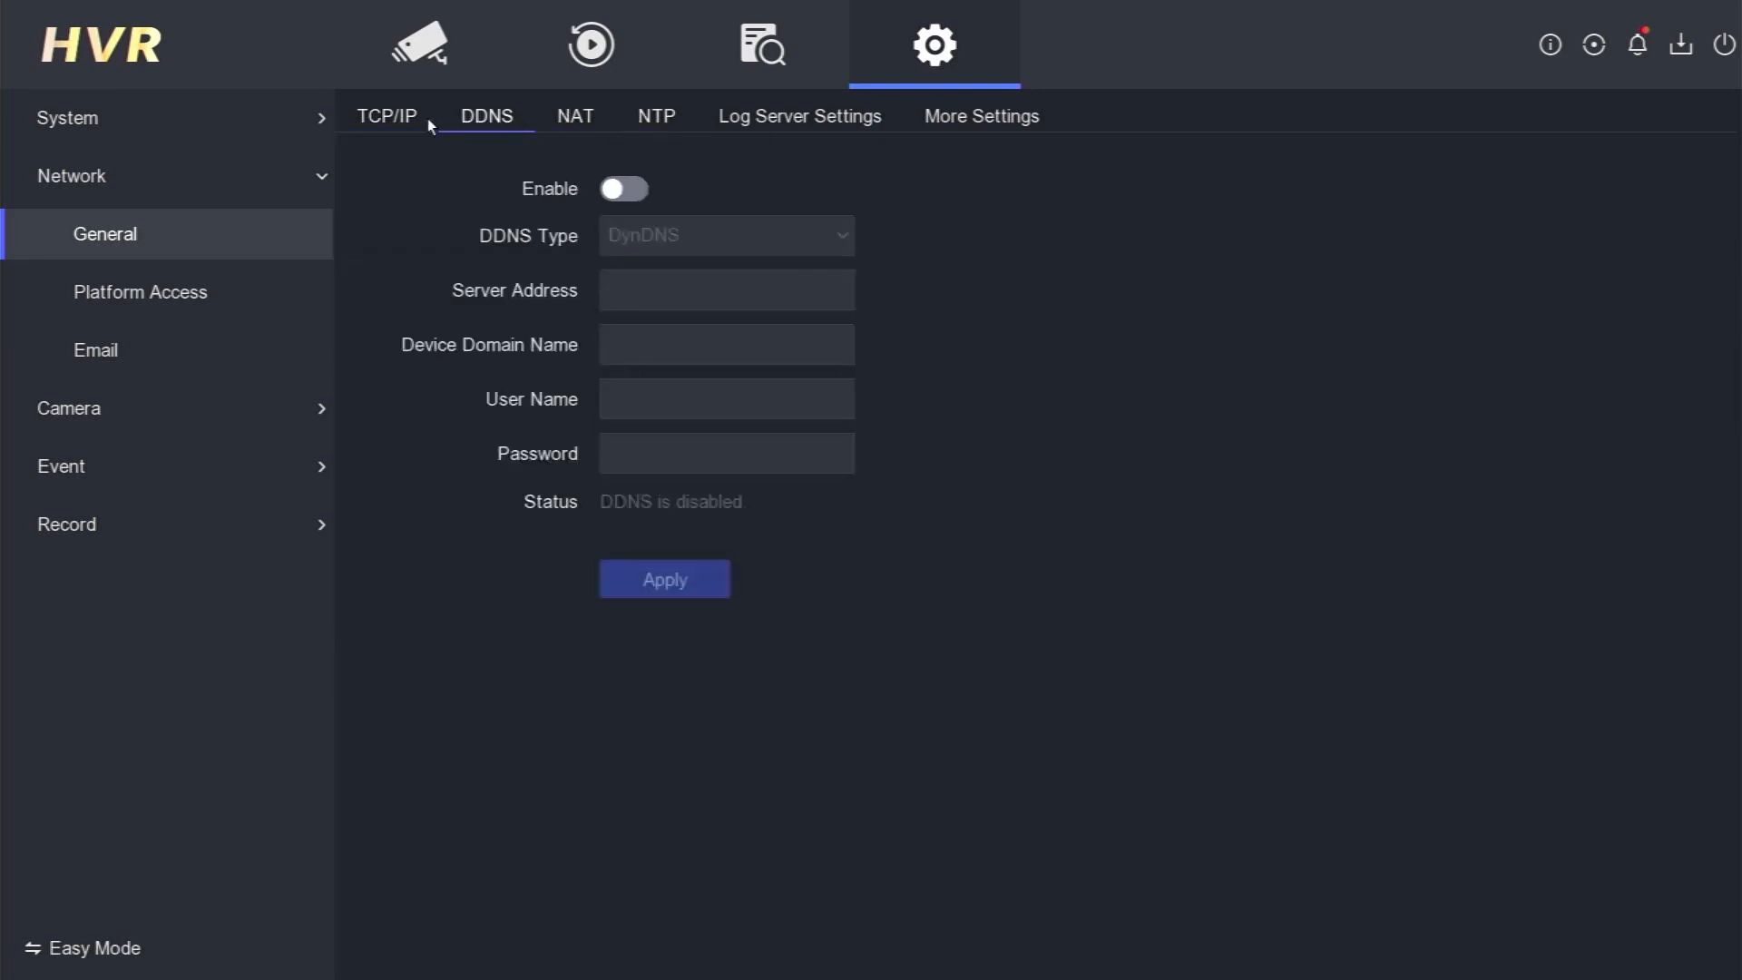
pyautogui.click(385, 115)
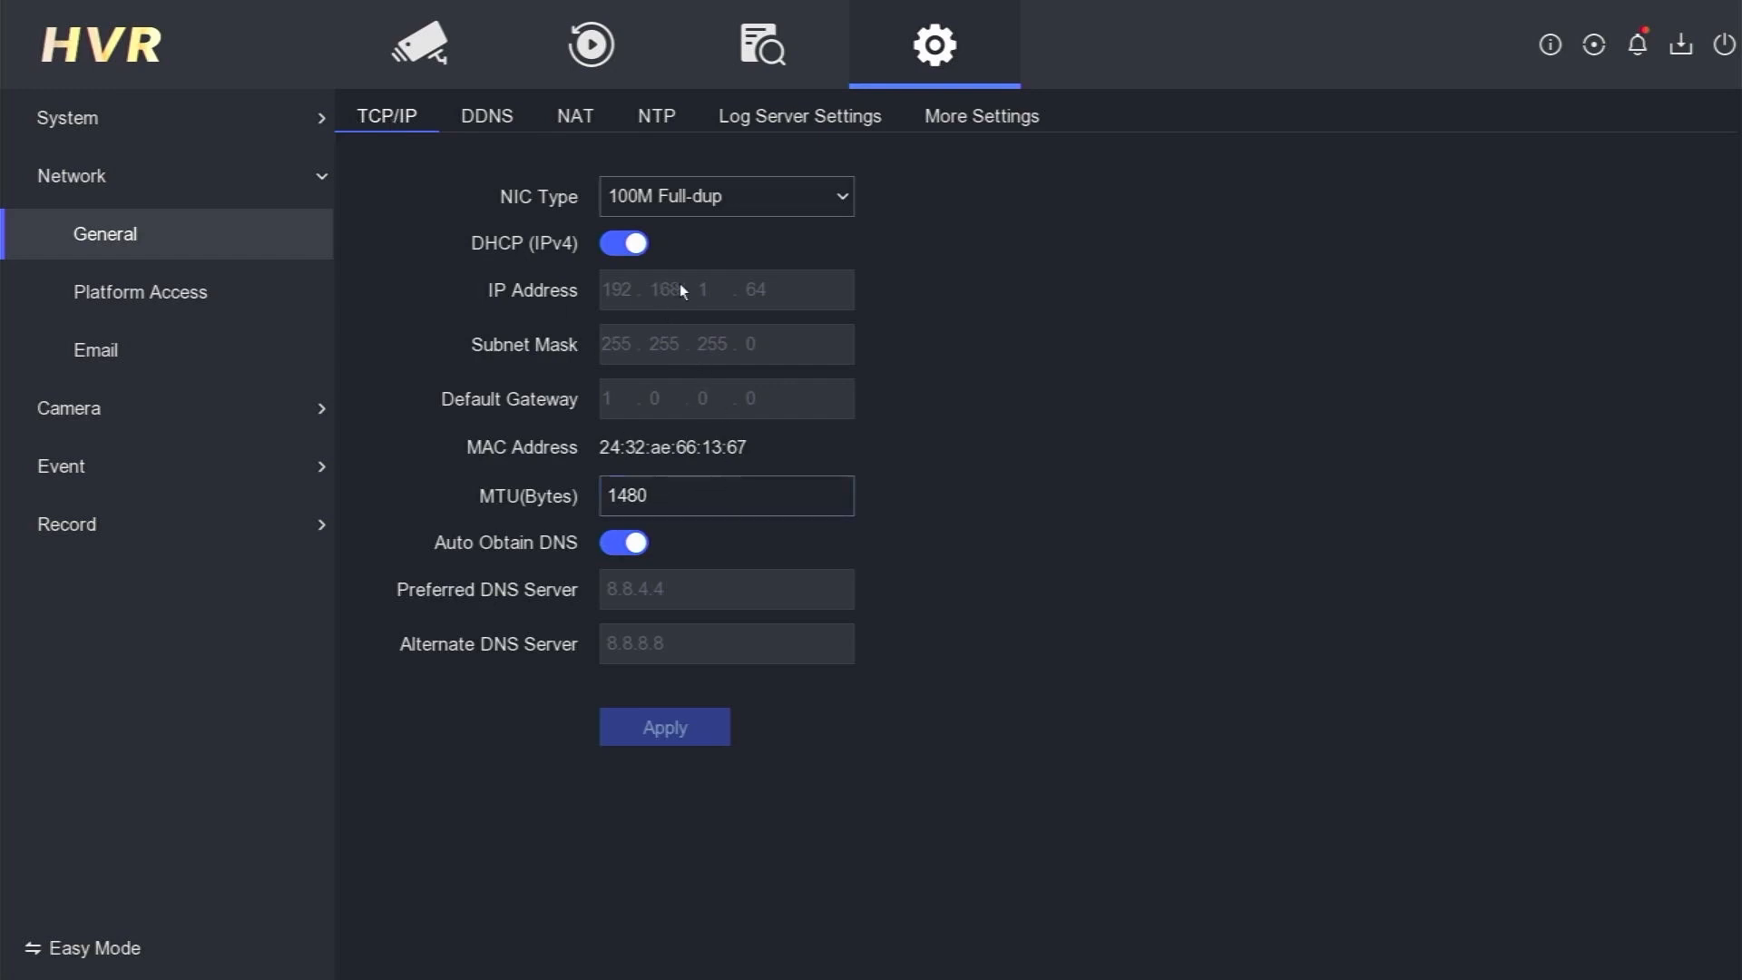
pyautogui.moveTo(722, 306)
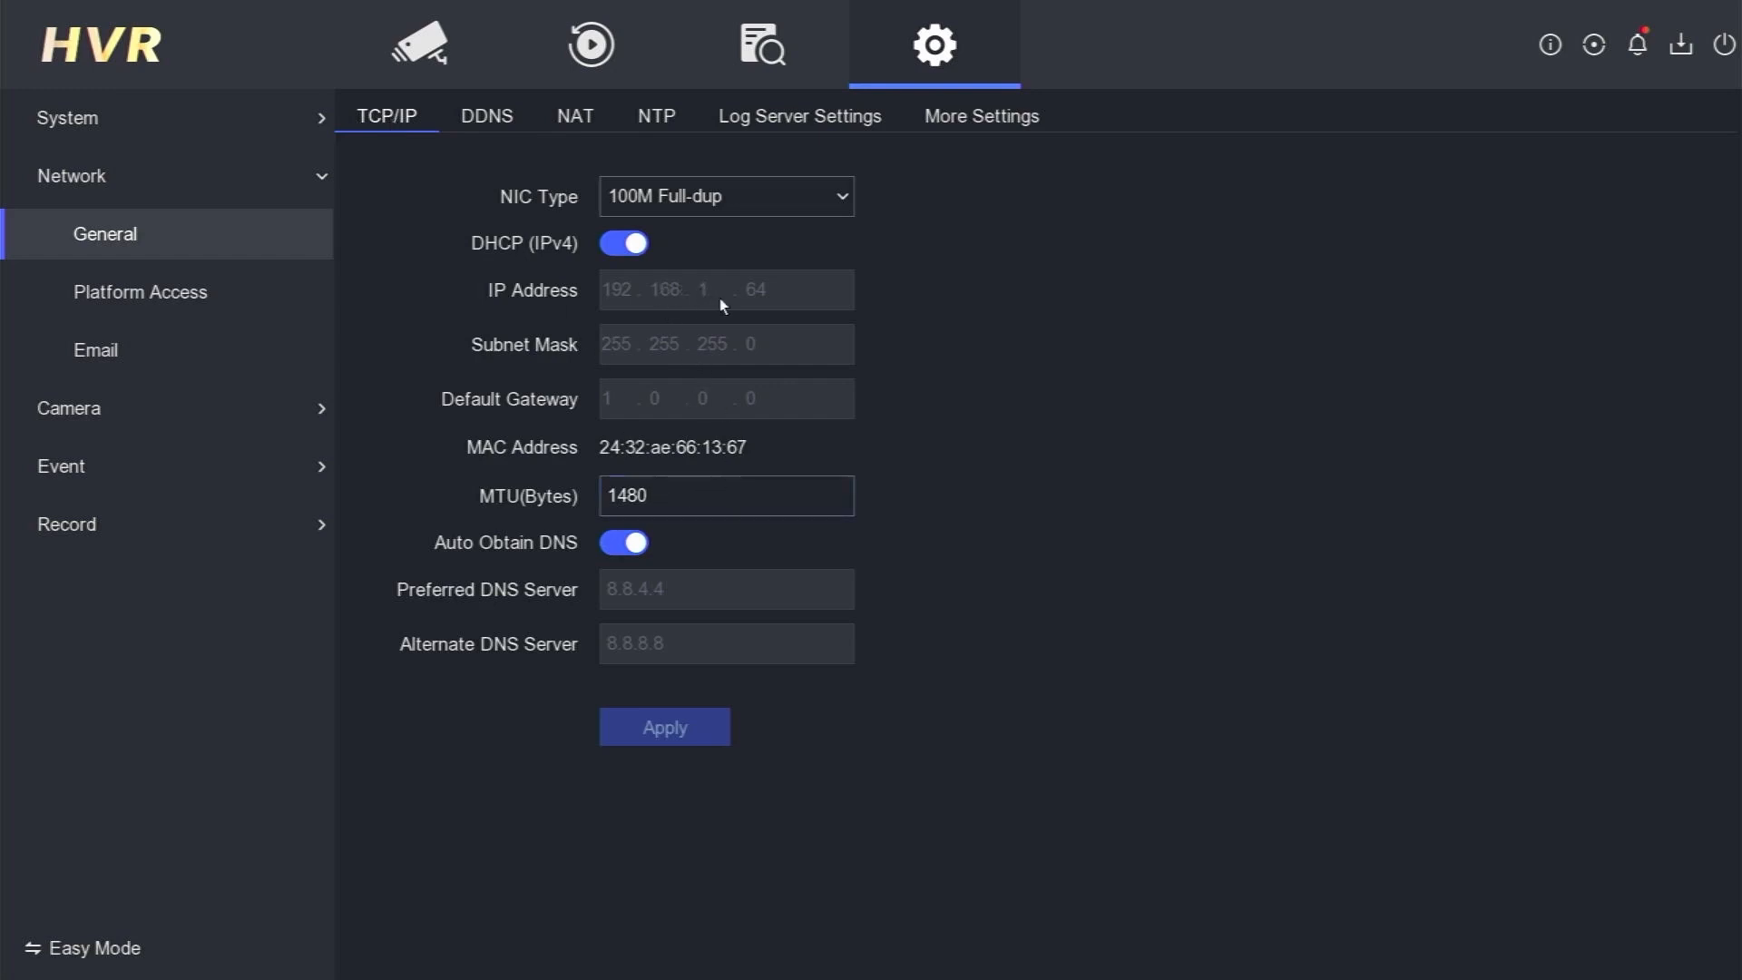
# Set NIC type to 100M Half-duplex and apply, getting IP 192.168.1.106
pyautogui.click(724, 197)
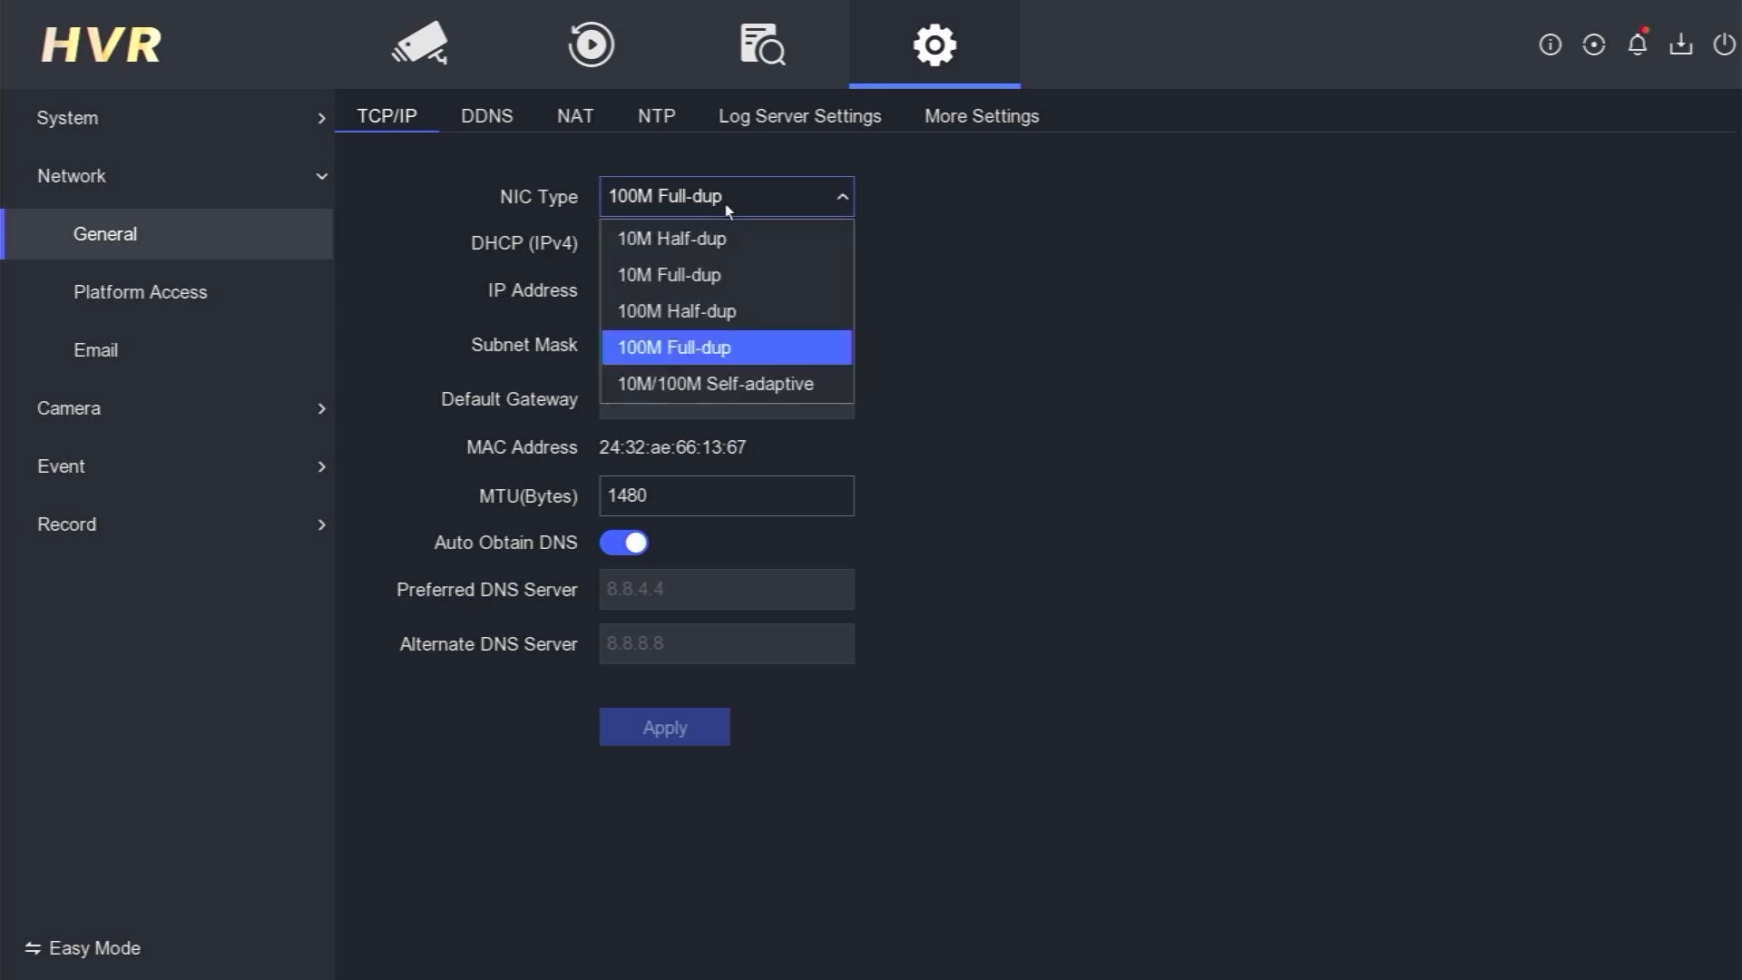
pyautogui.moveTo(714, 274)
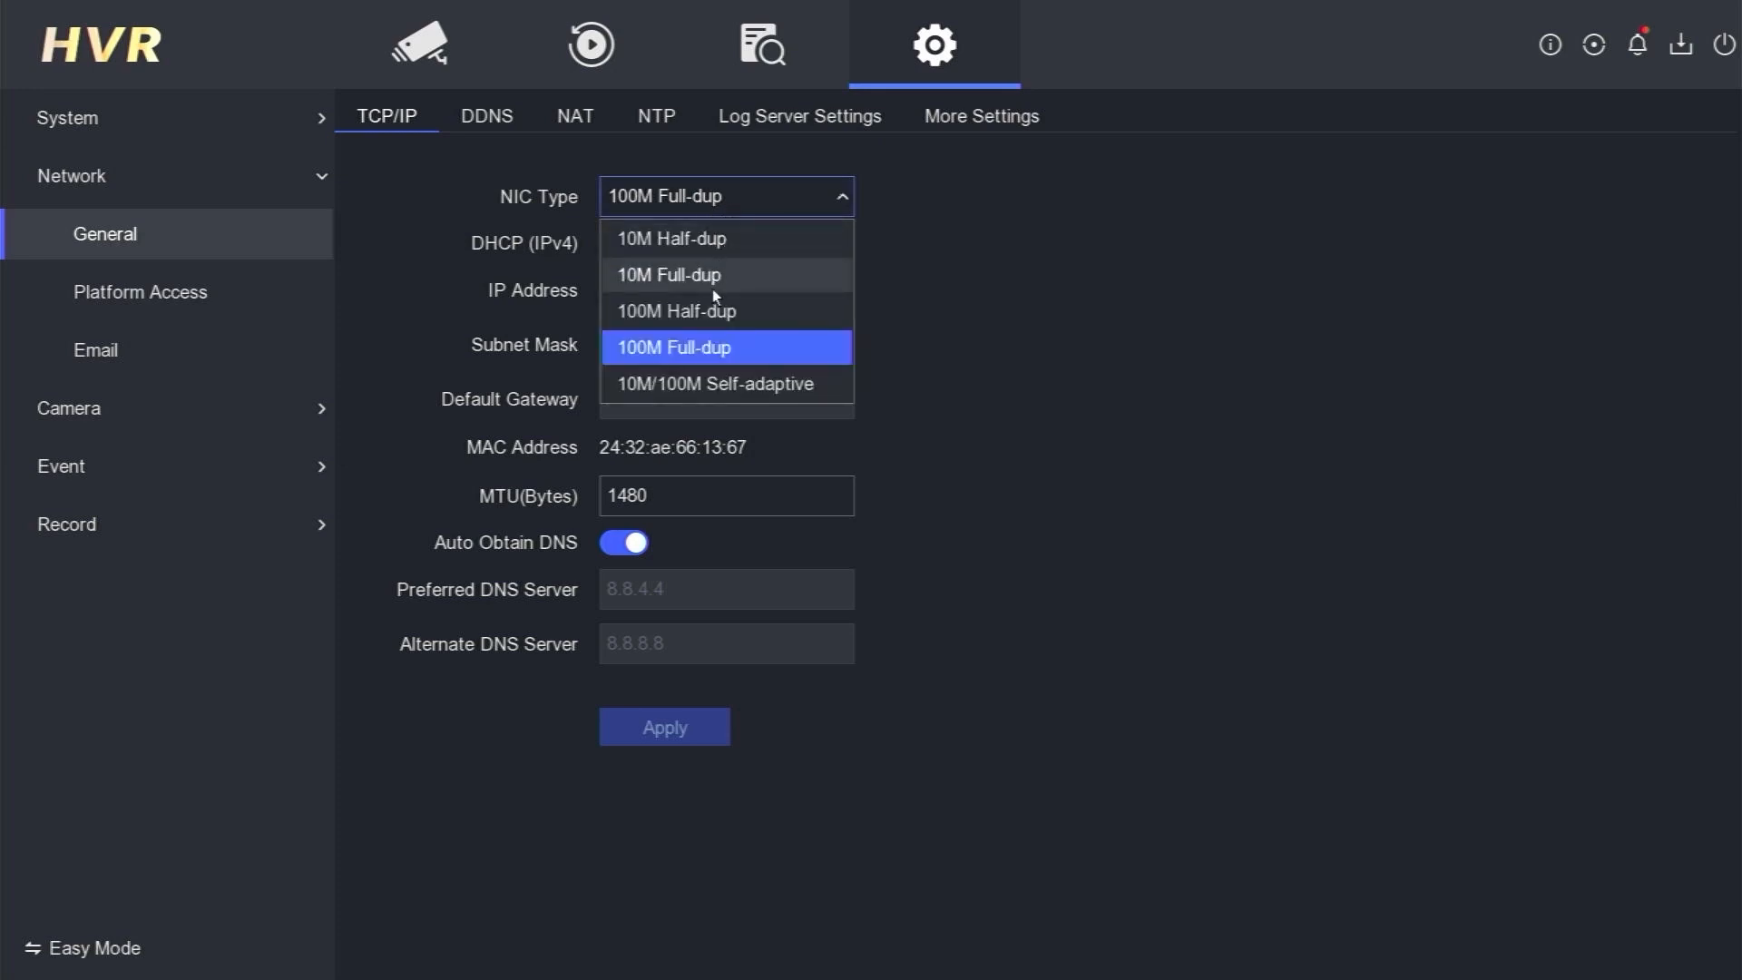
pyautogui.click(674, 311)
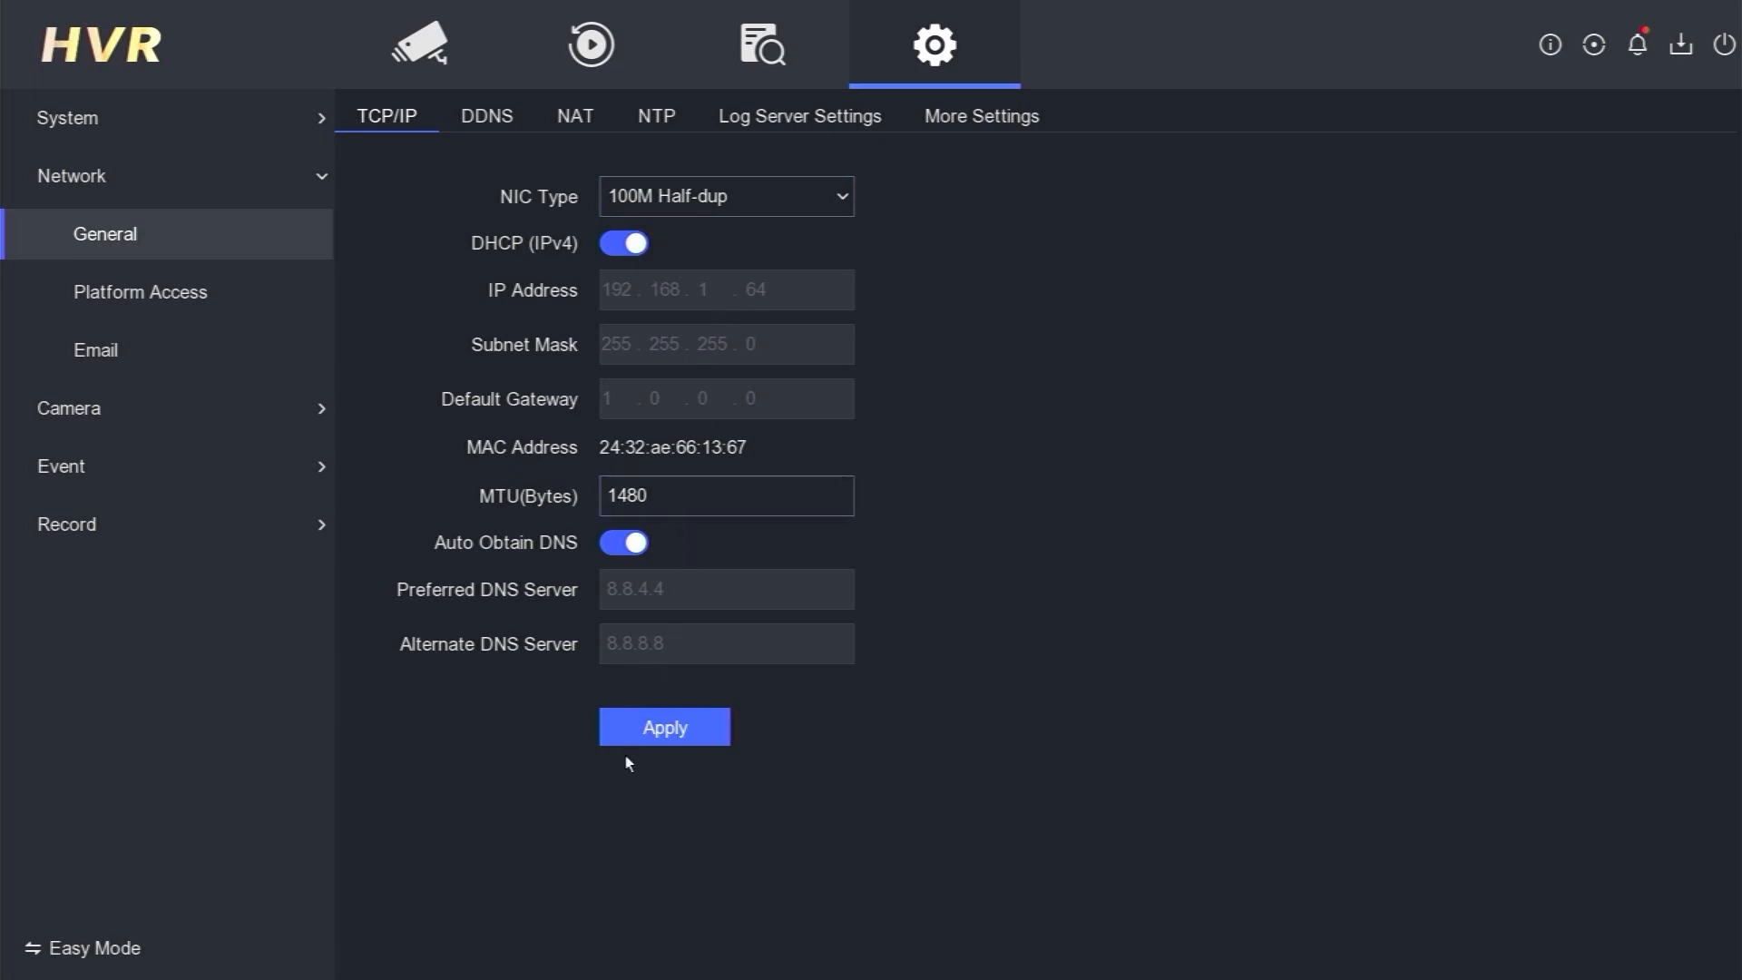
pyautogui.click(664, 727)
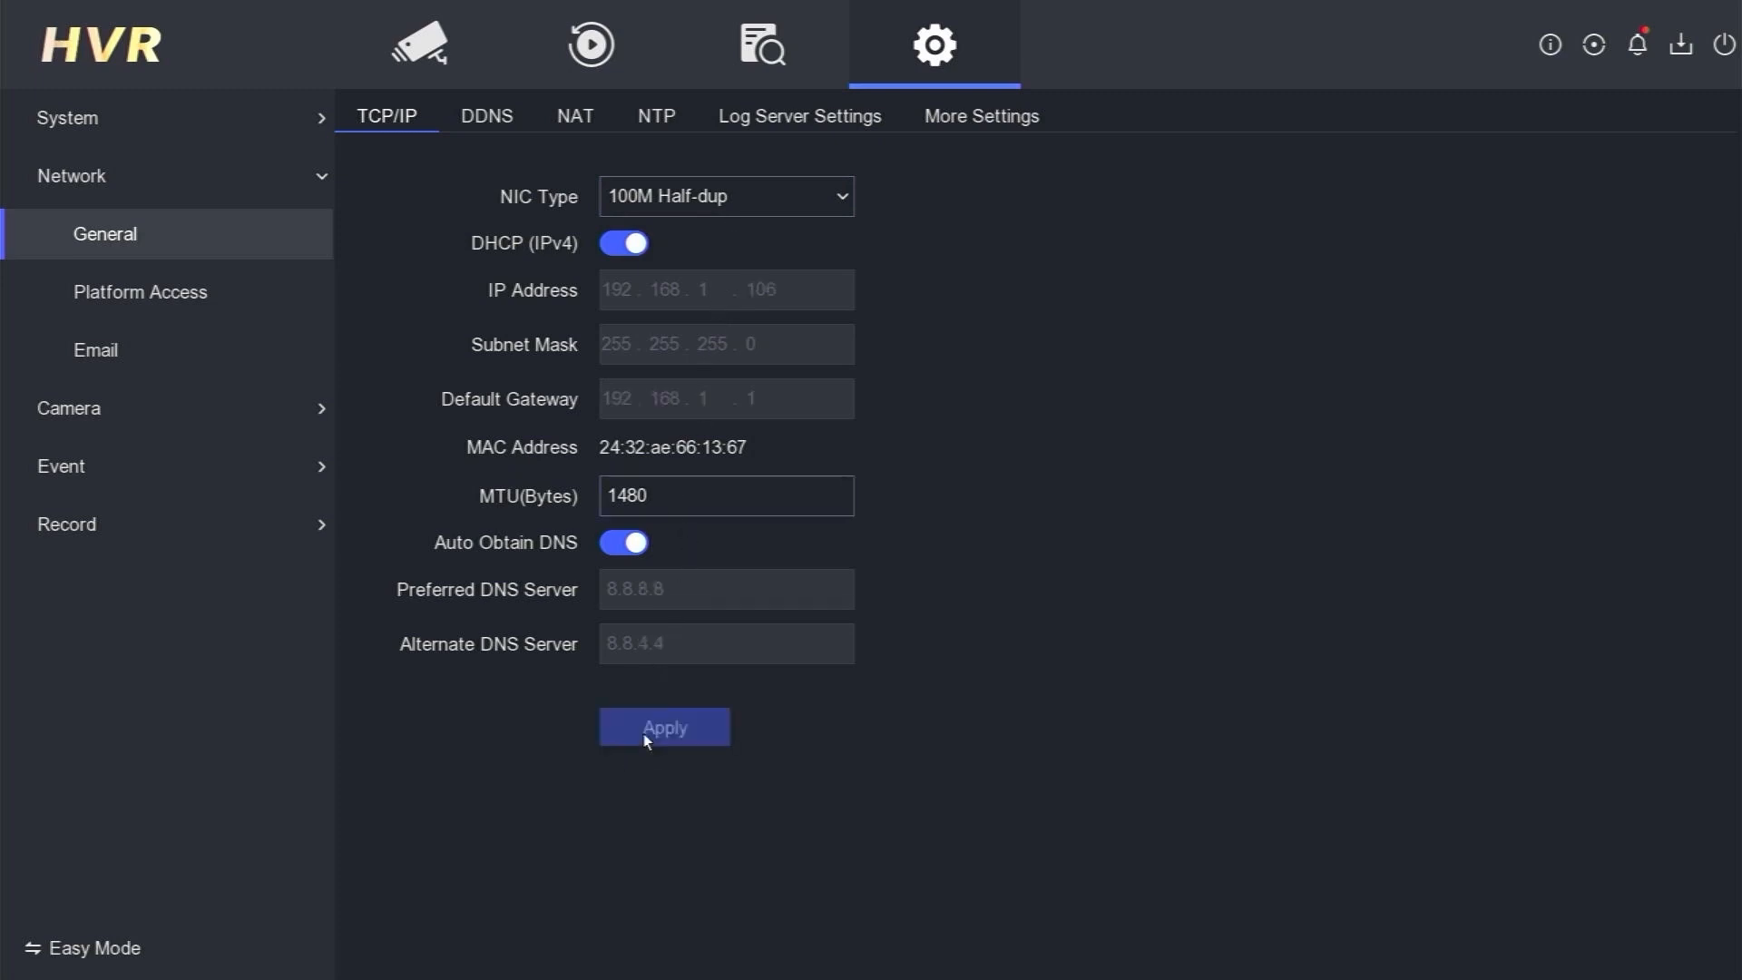
pyautogui.moveTo(730, 320)
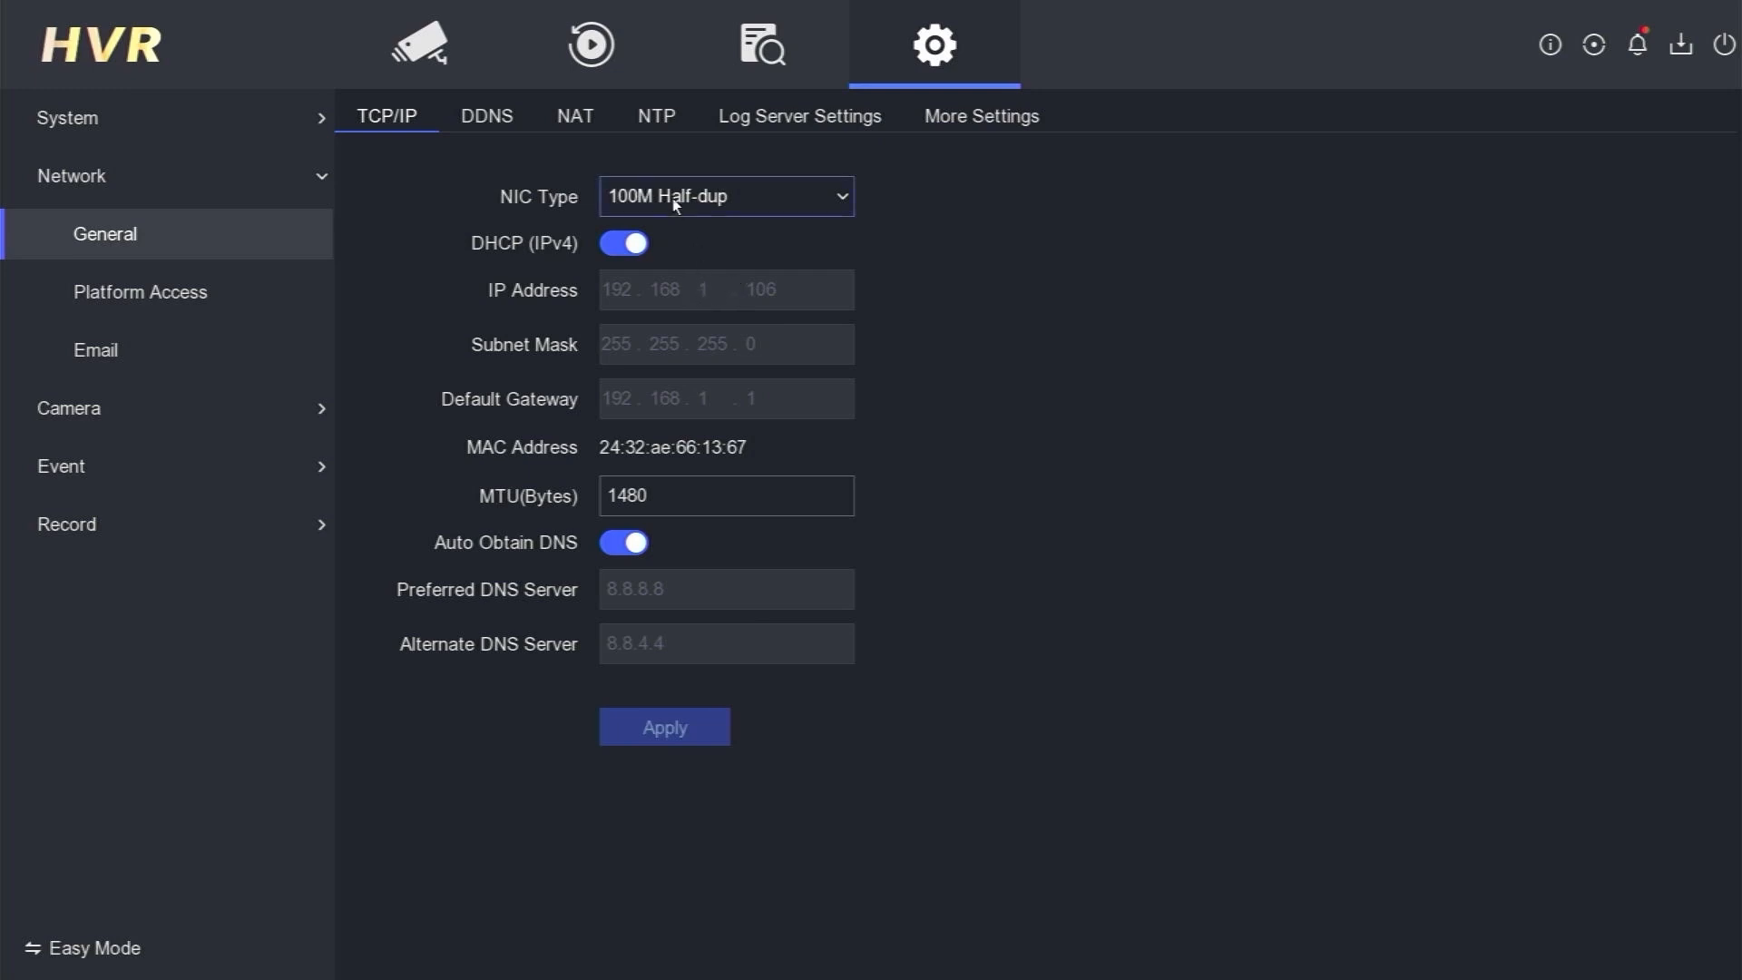
pyautogui.moveTo(702, 306)
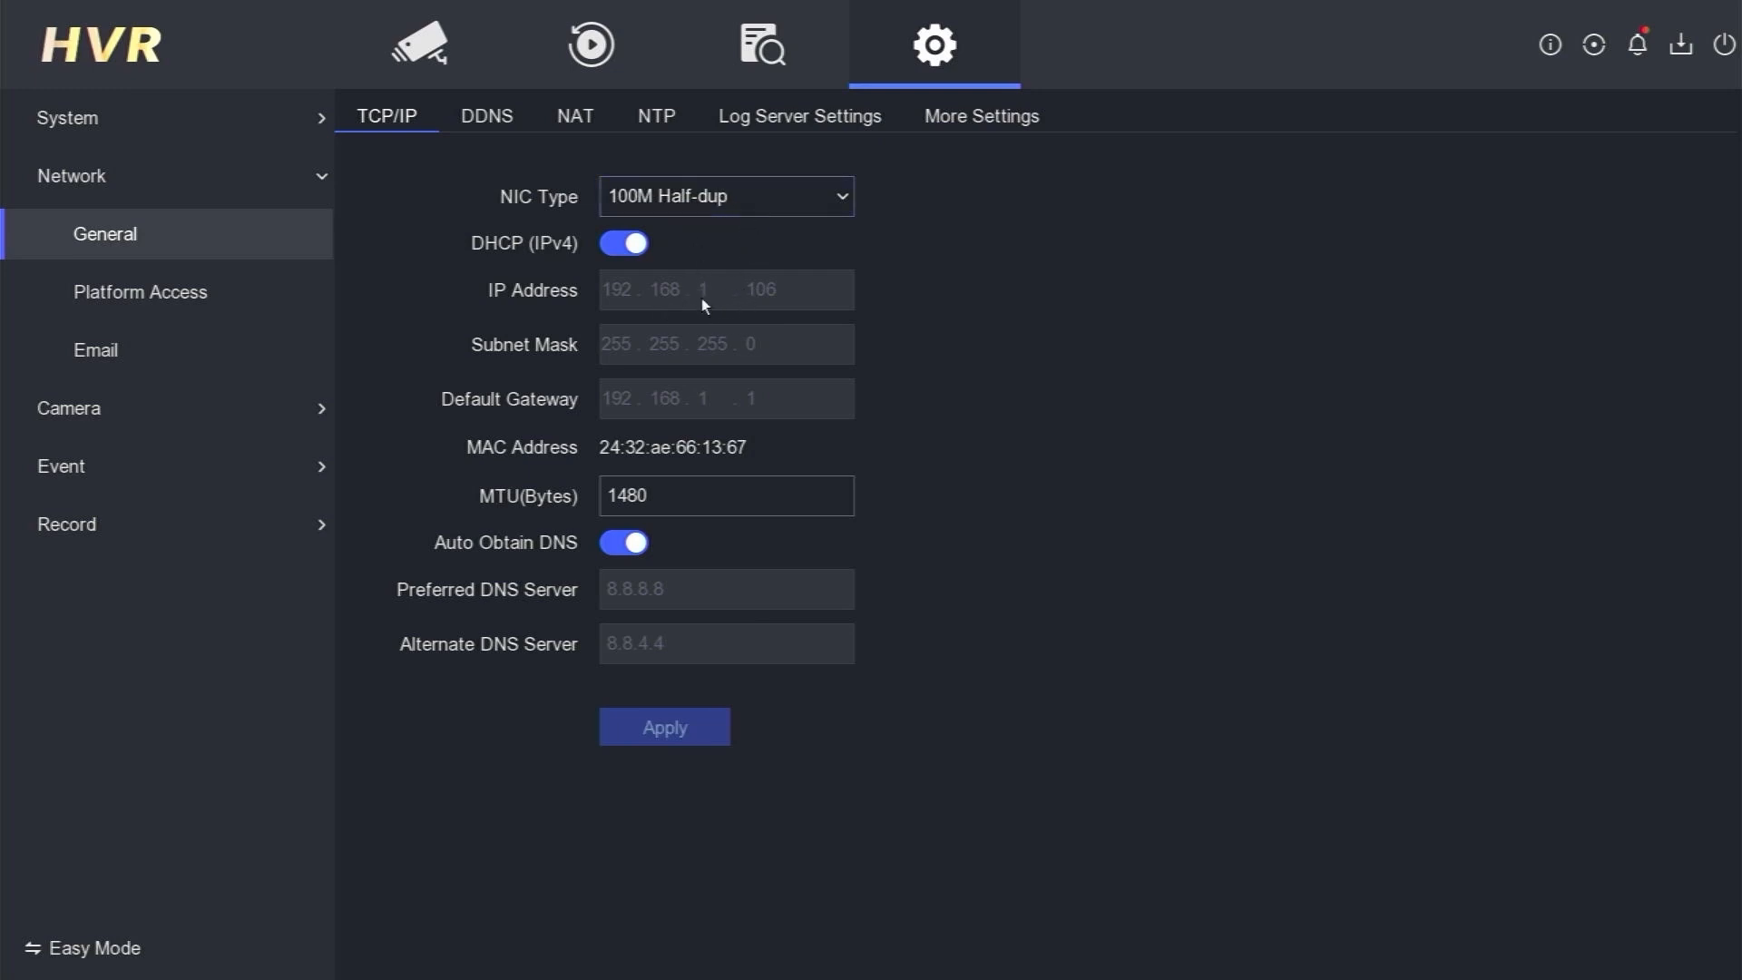
pyautogui.moveTo(674, 303)
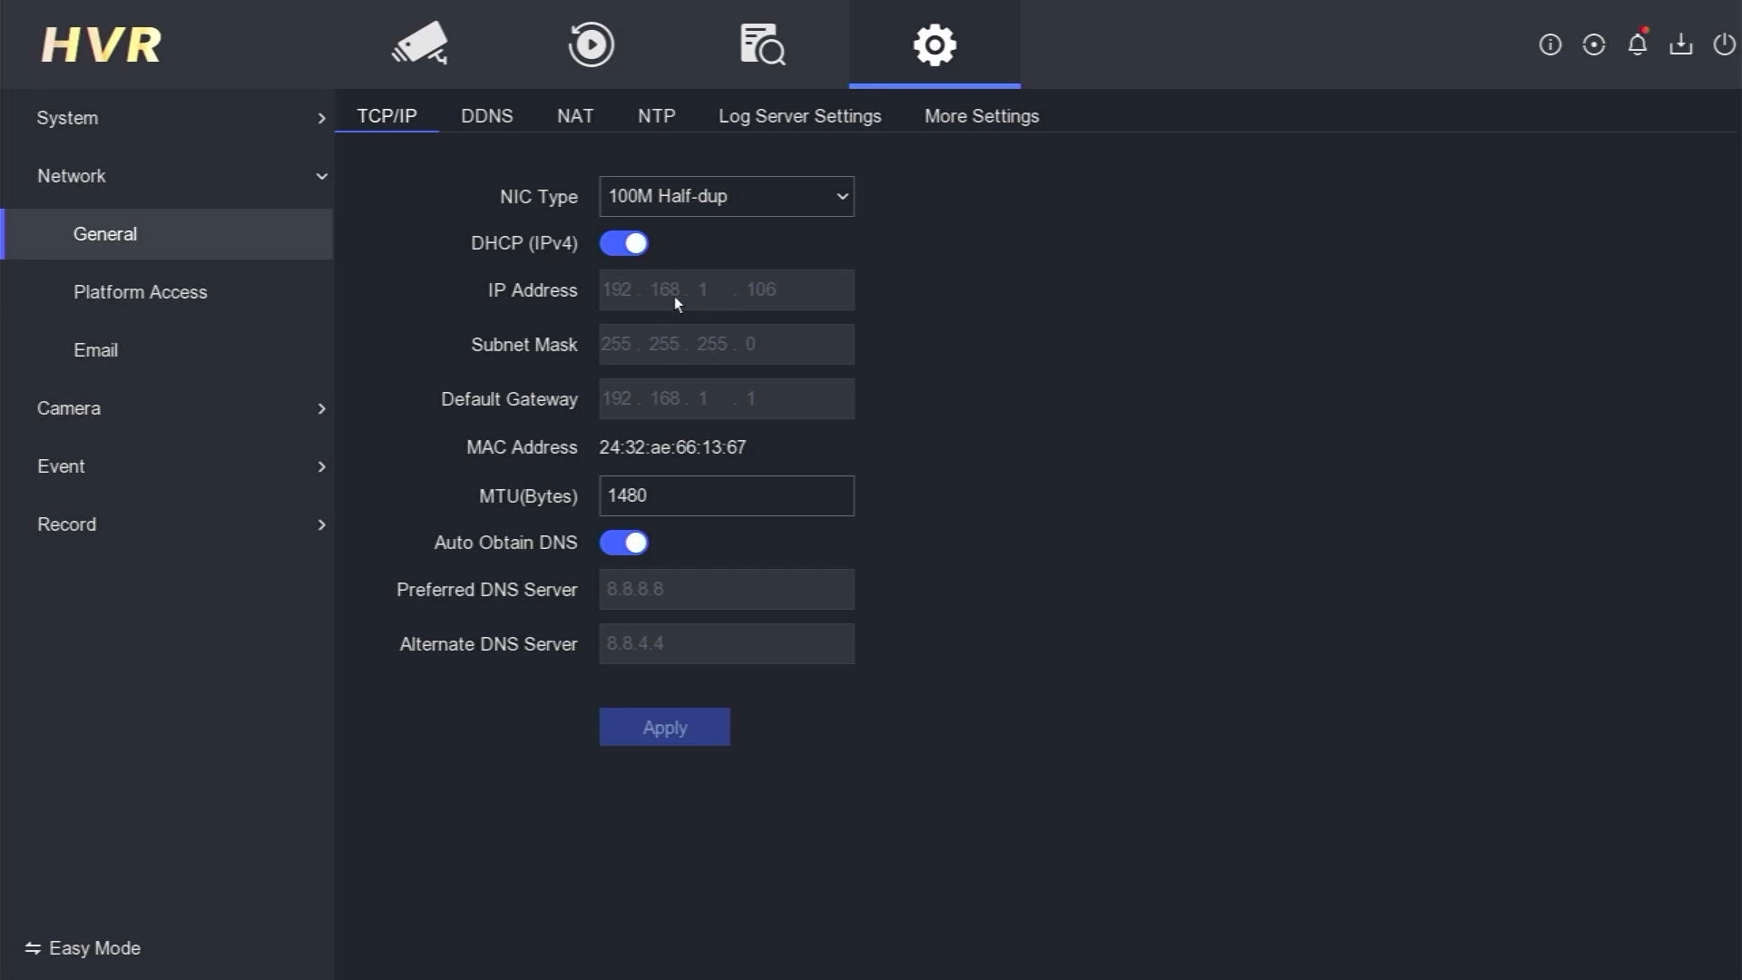
# Reopen Platform Access to confirm Hik-Connect reads Online with bind status Yes
pyautogui.click(139, 291)
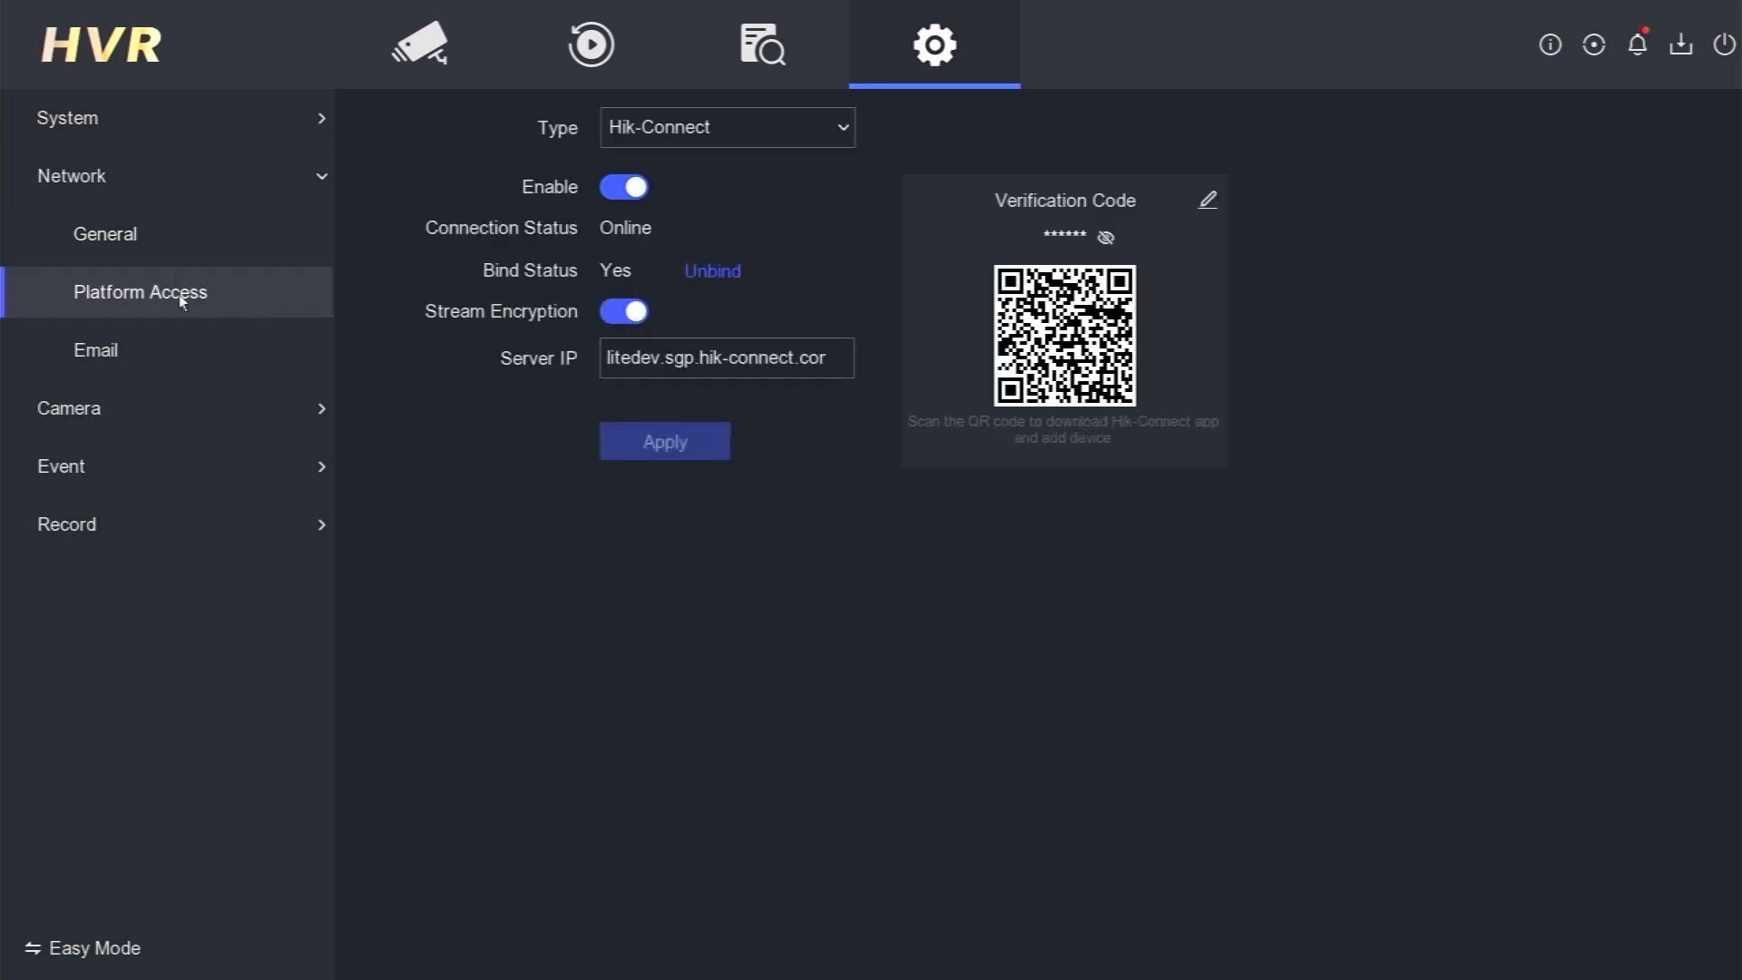
pyautogui.moveTo(613, 233)
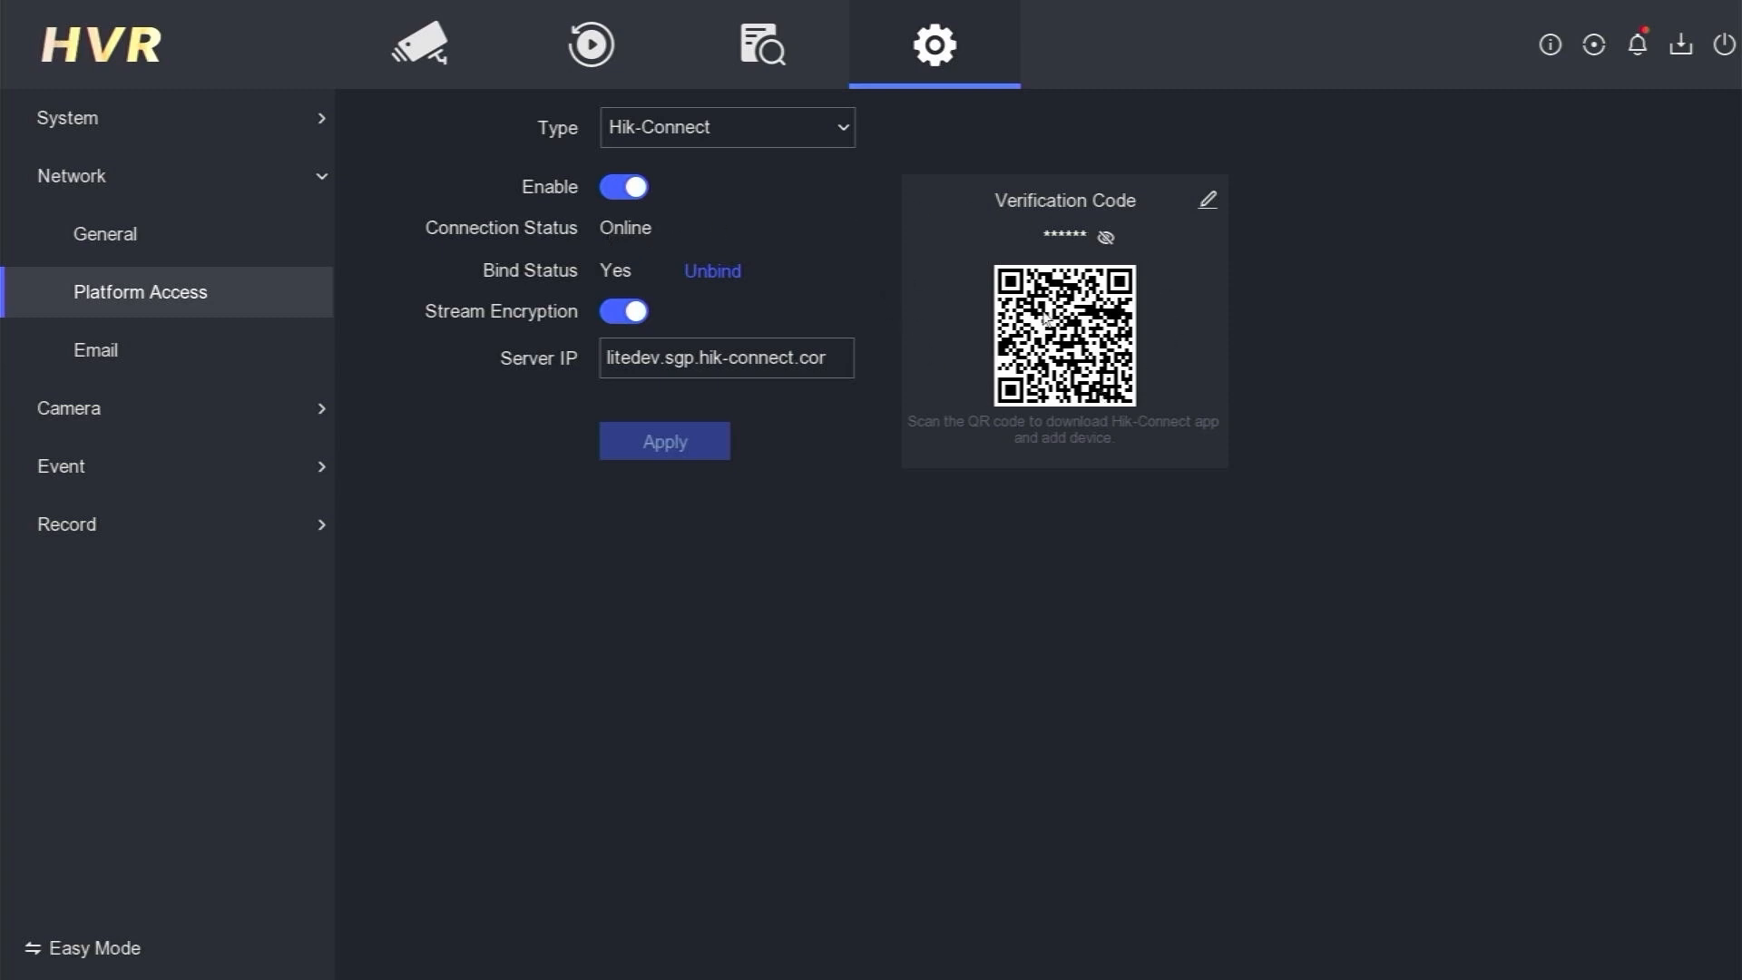
pyautogui.moveTo(869, 322)
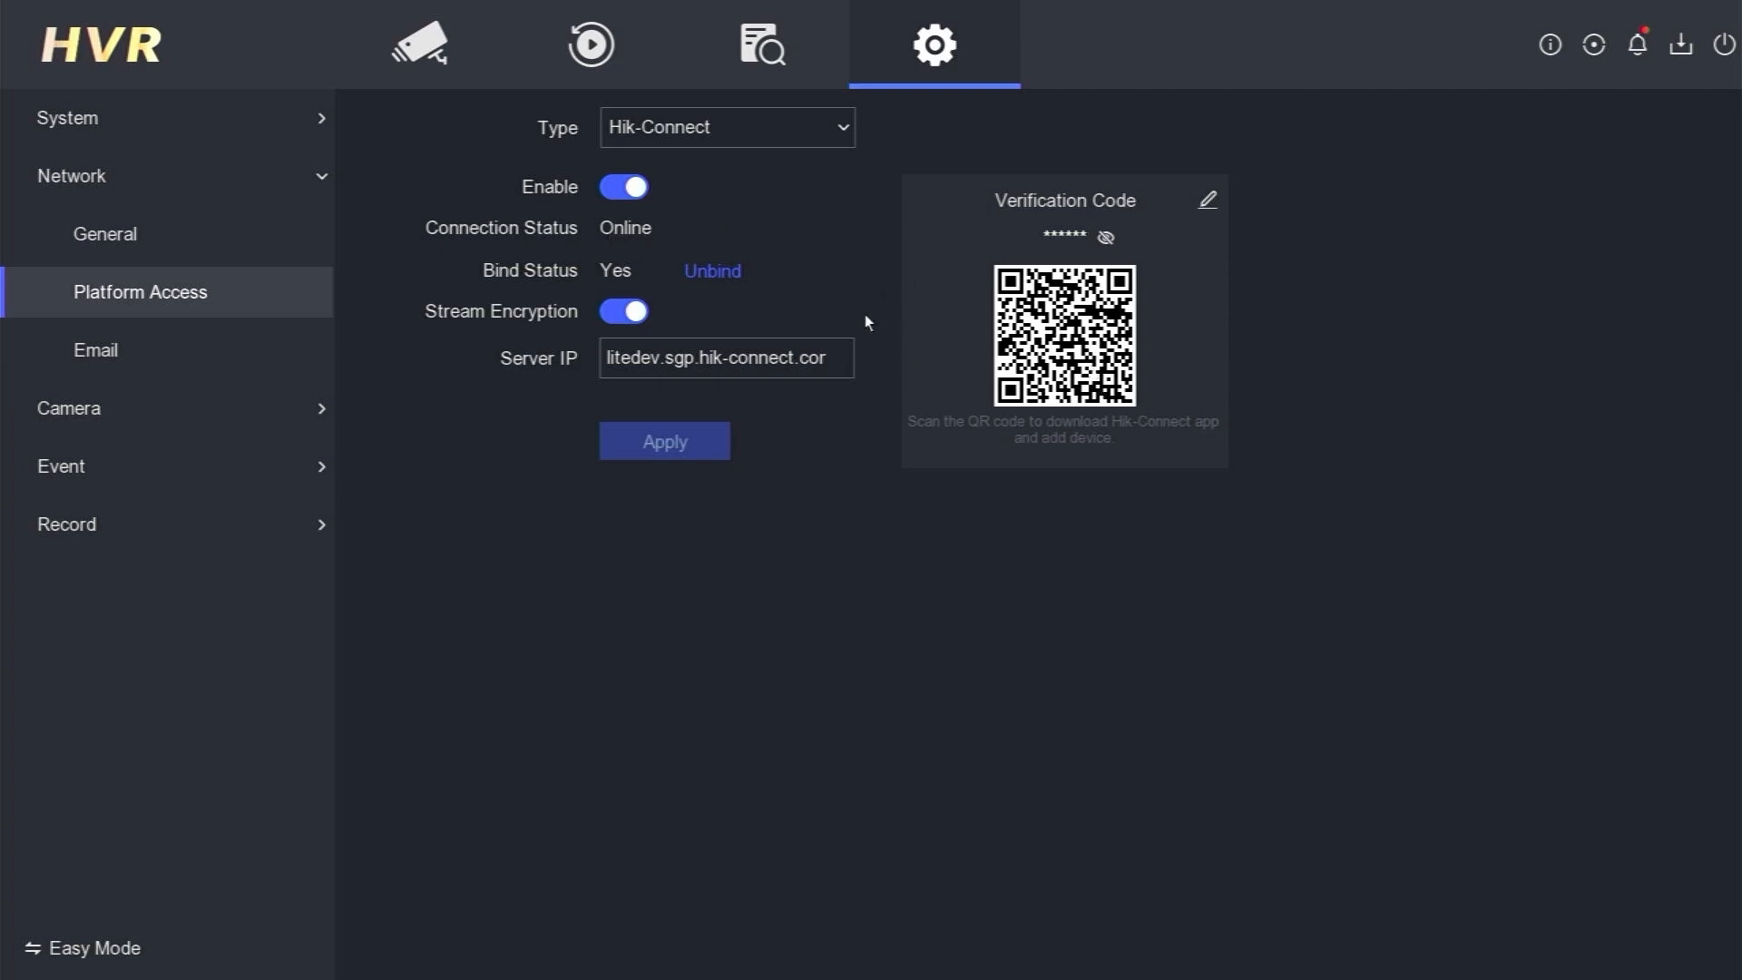
pyautogui.moveTo(580, 216)
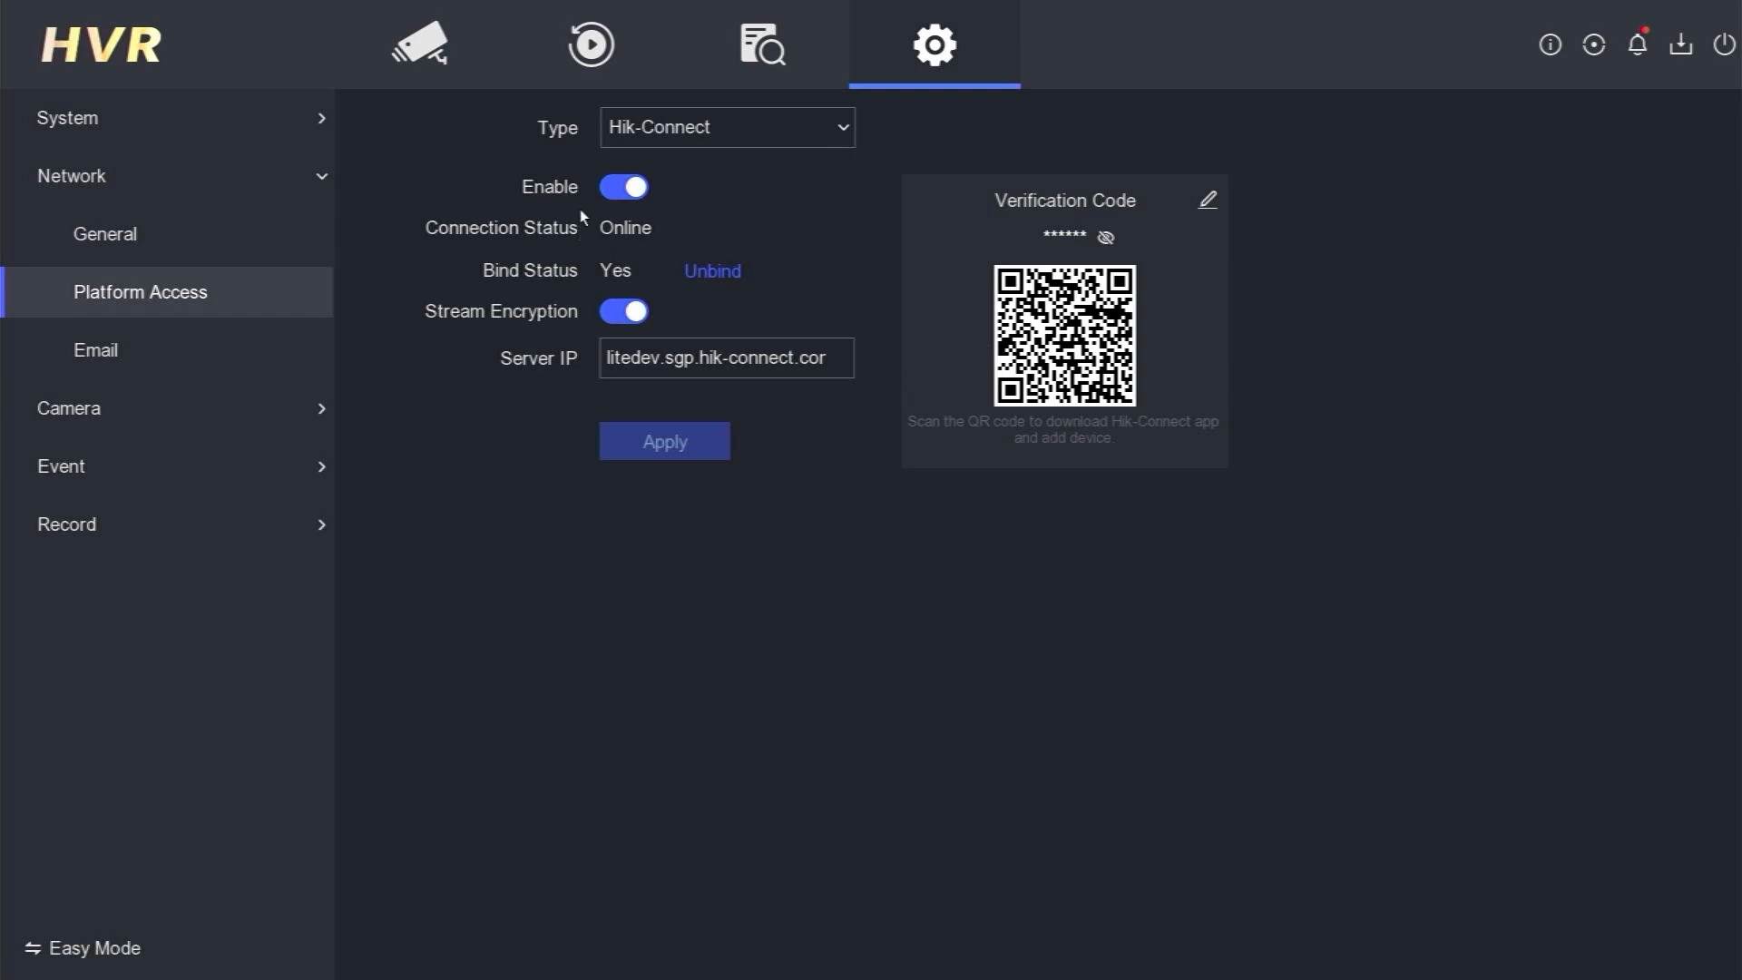
pyautogui.moveTo(1036, 263)
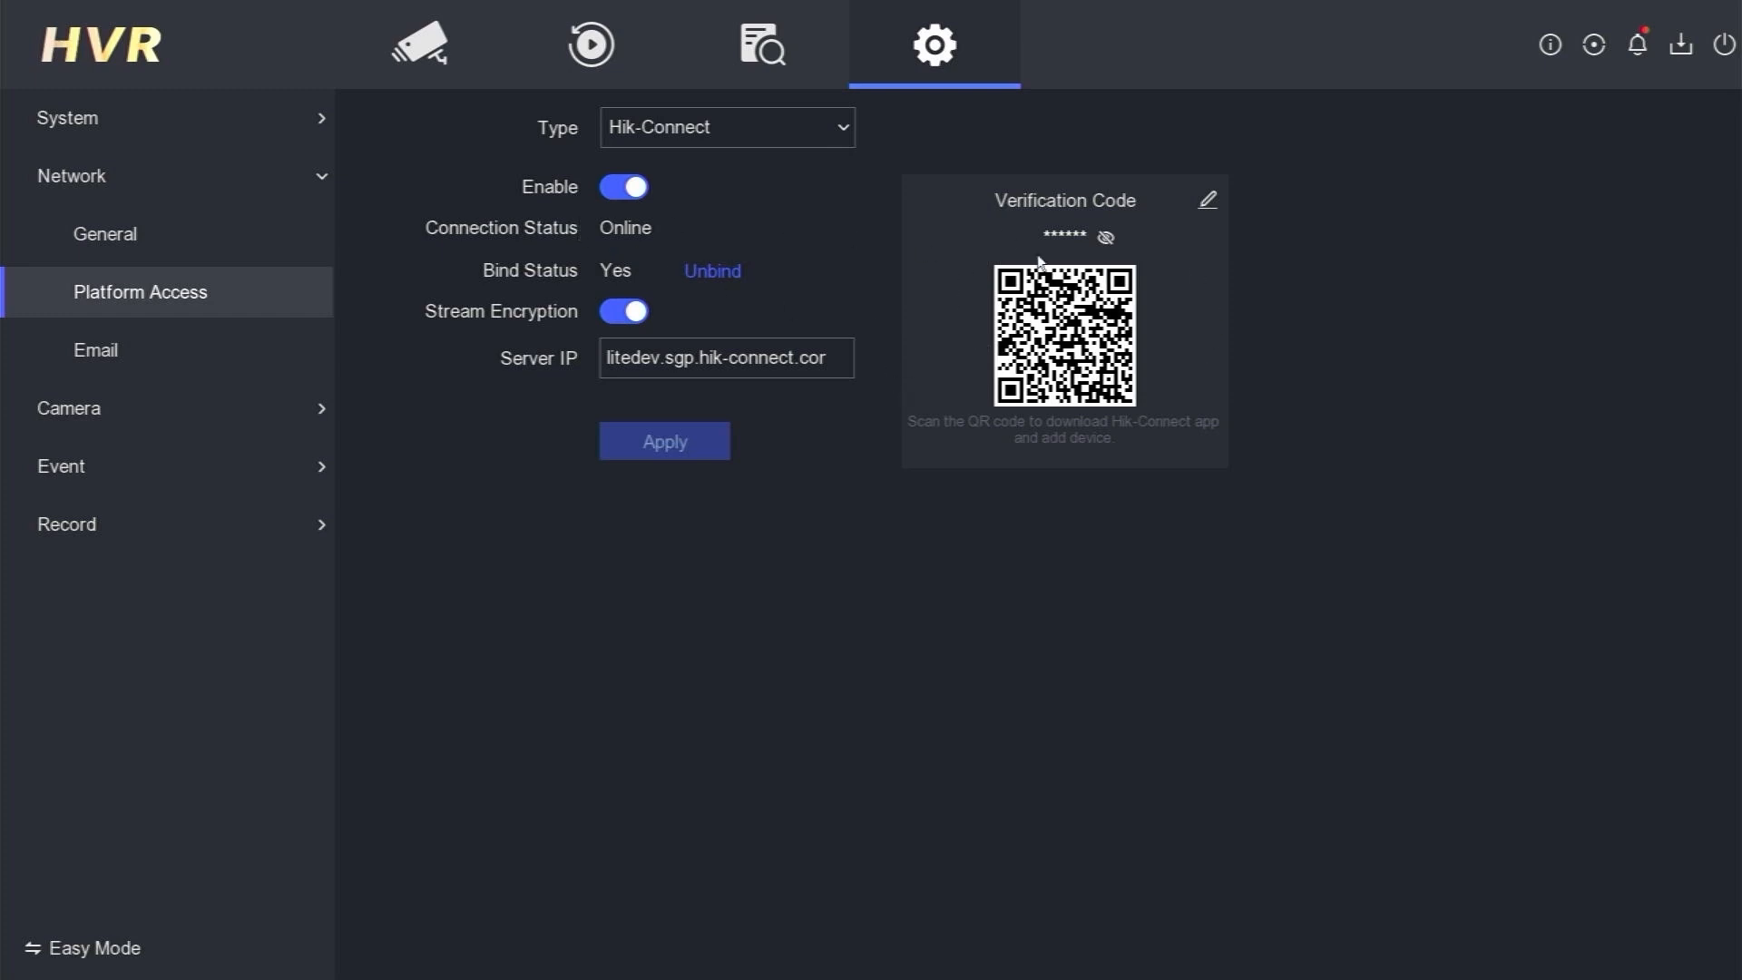
pyautogui.moveTo(722, 246)
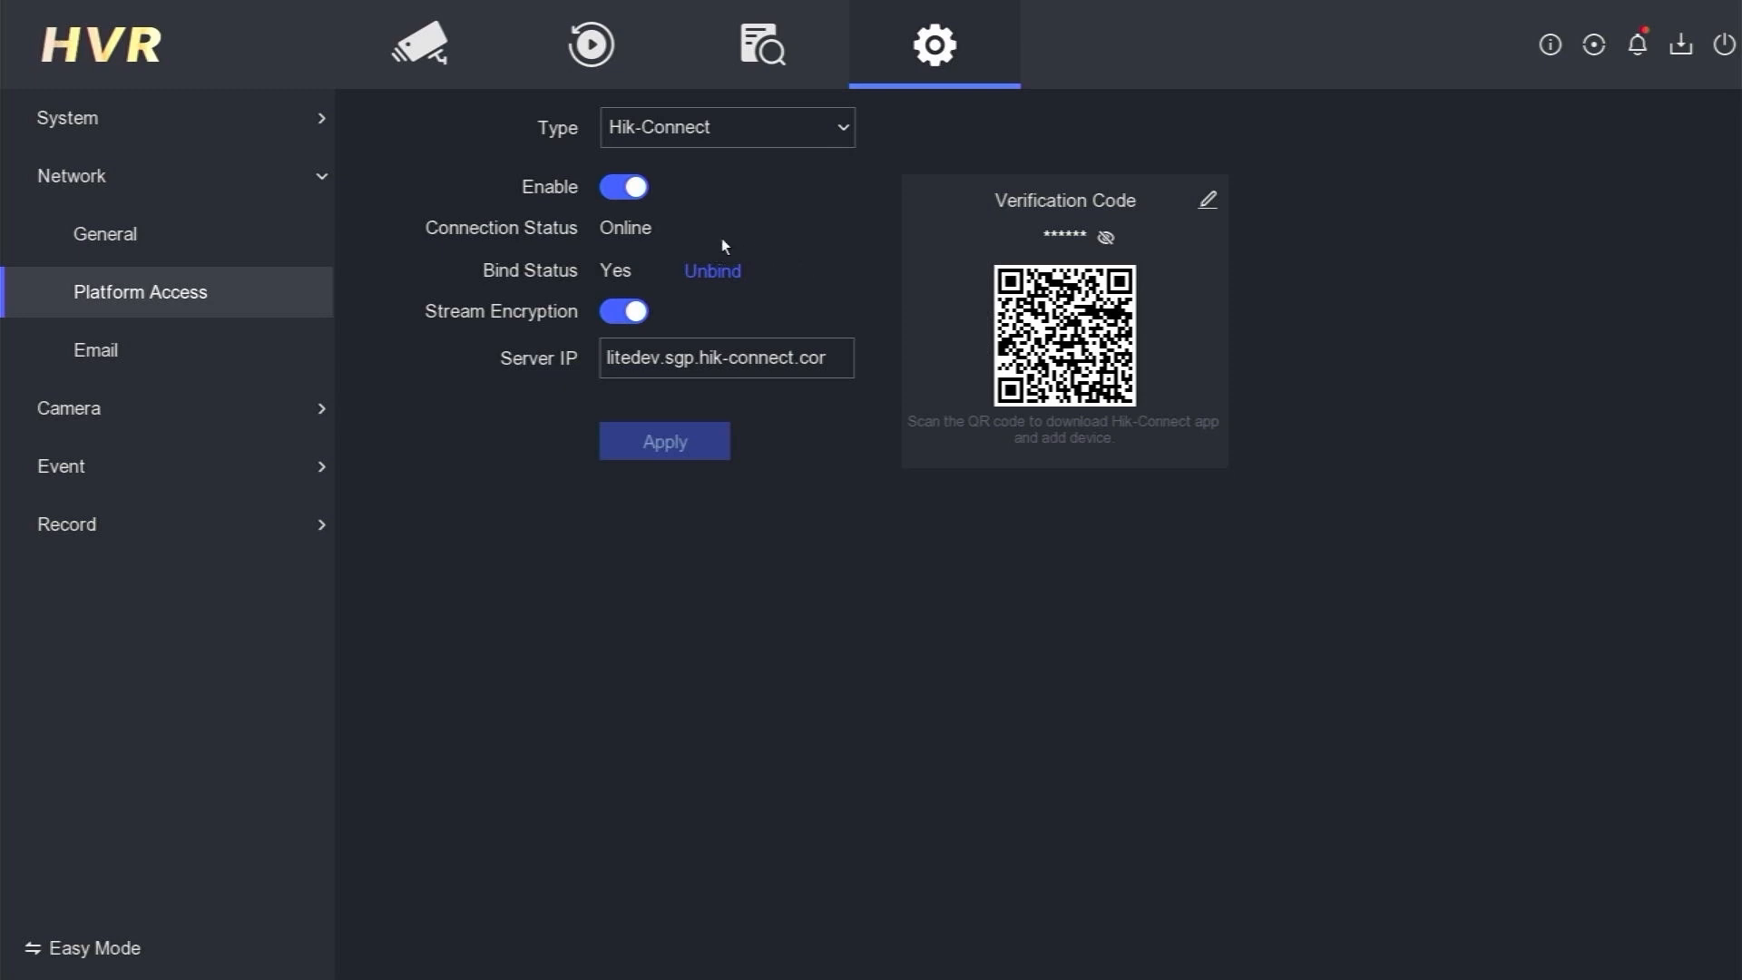
pyautogui.moveTo(607, 252)
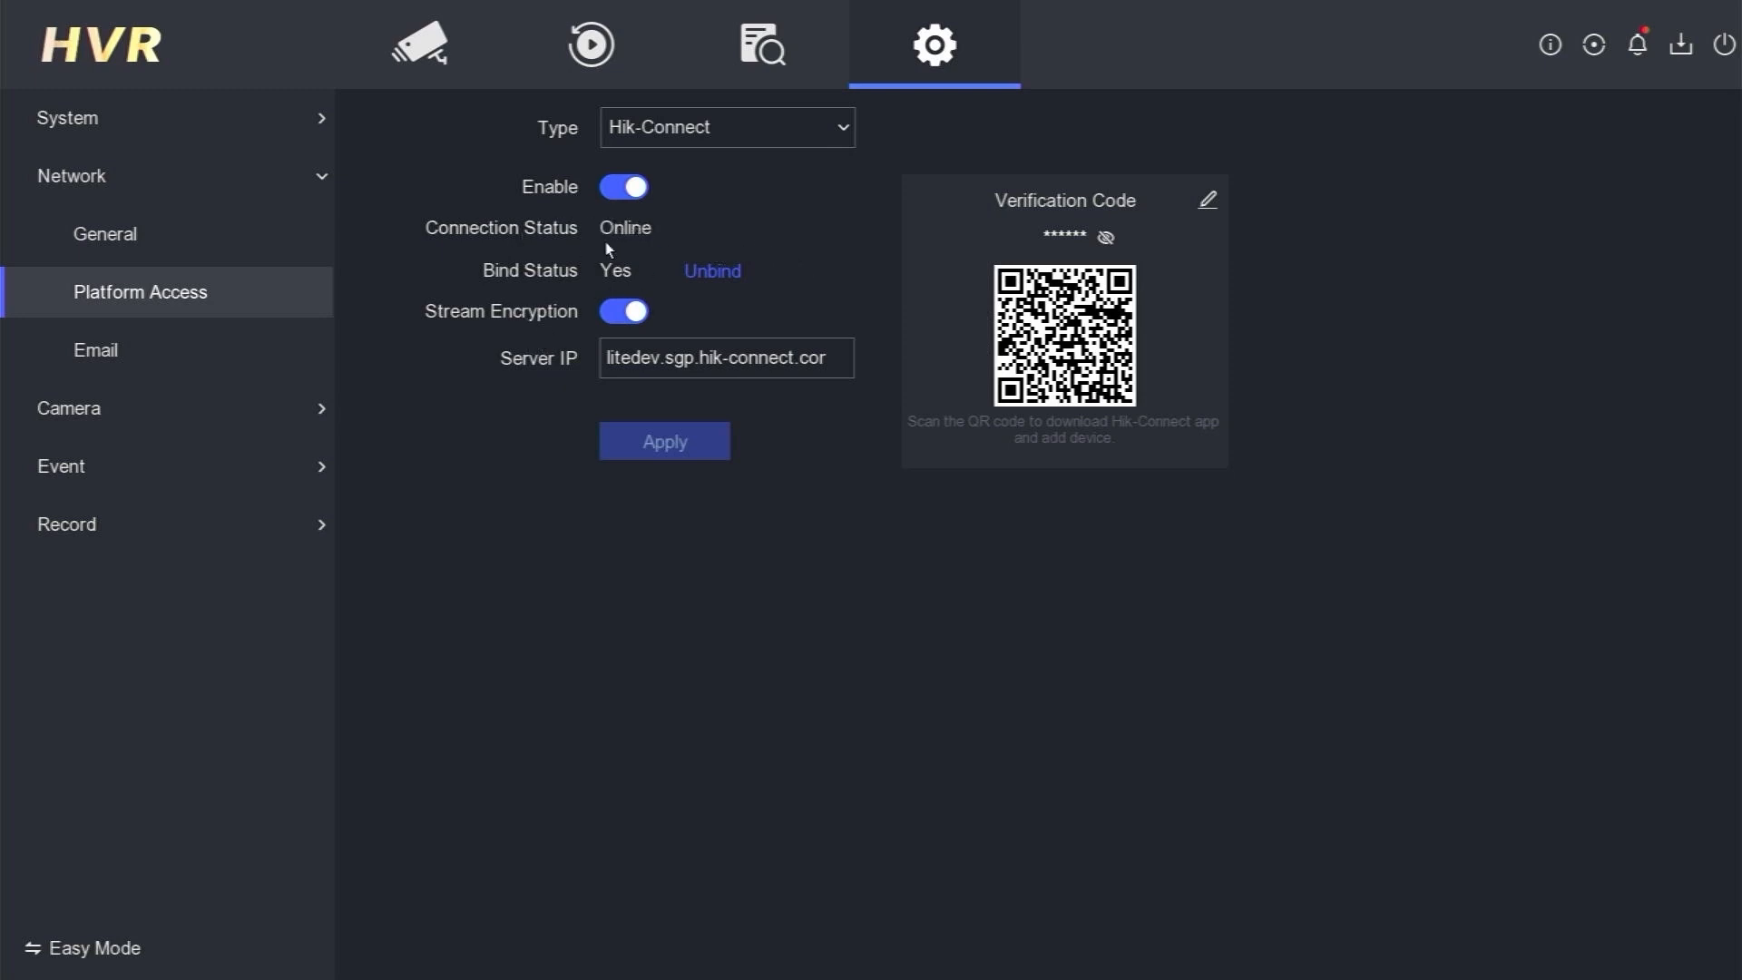